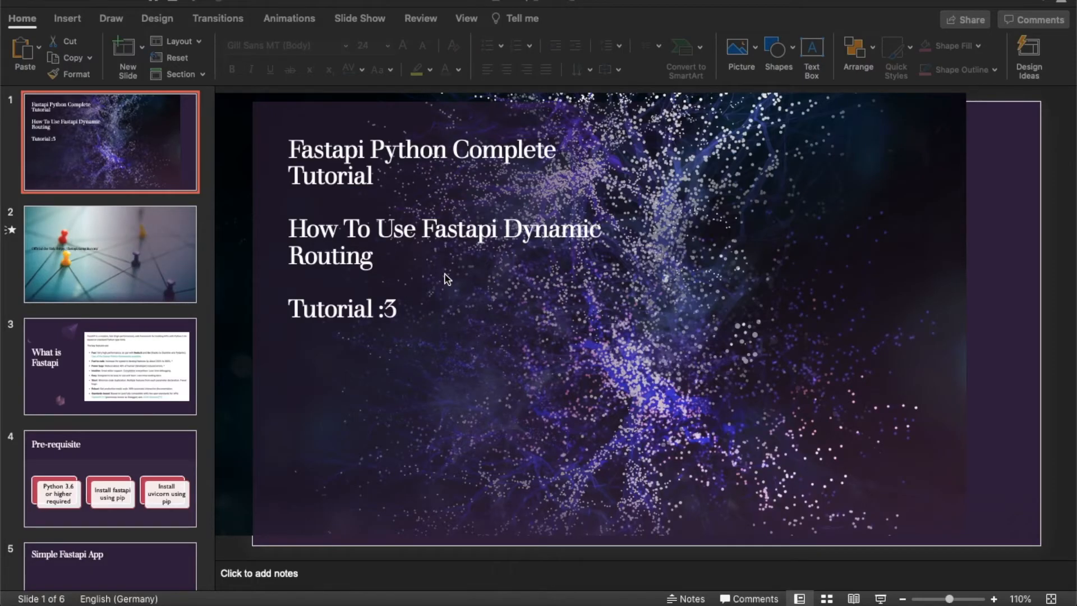
{"action": "mouse_move", "coordinate": [349, 245]}
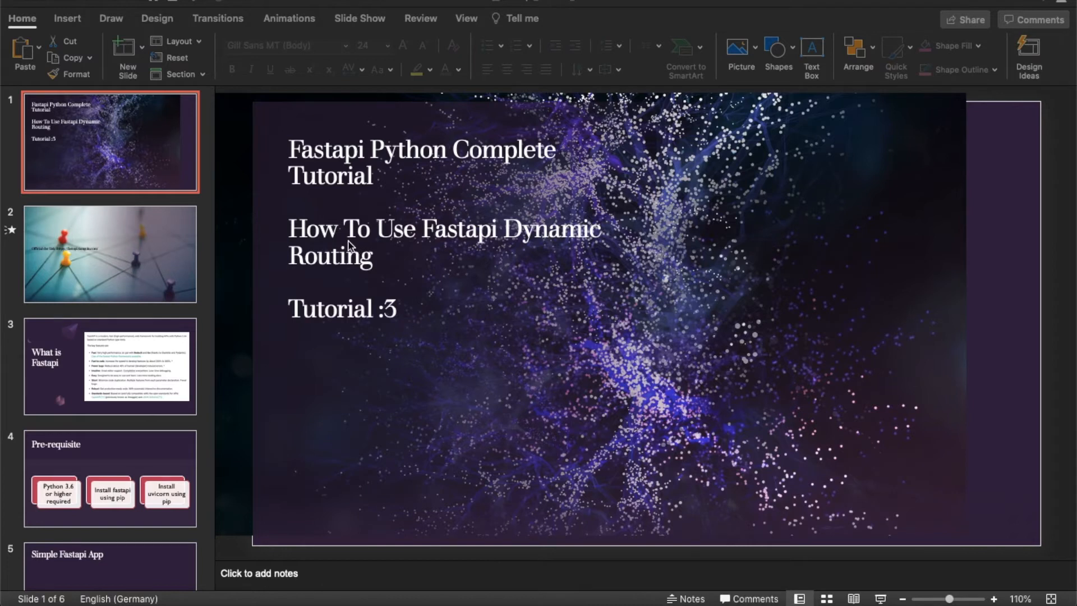
{"action": "mouse_move", "coordinate": [553, 293]}
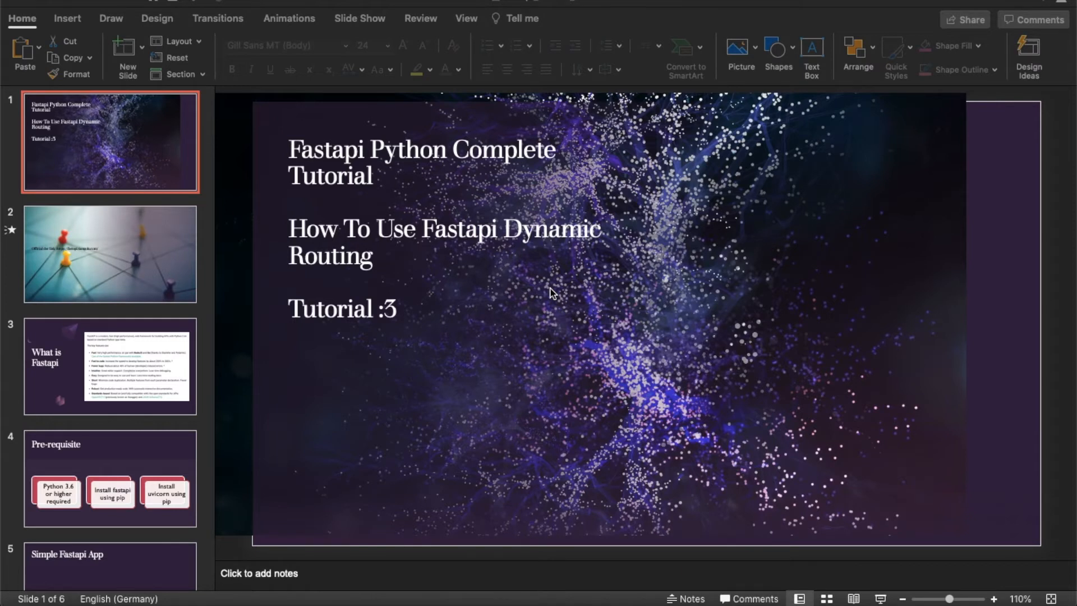
{"action": "mouse_move", "coordinate": [569, 422]}
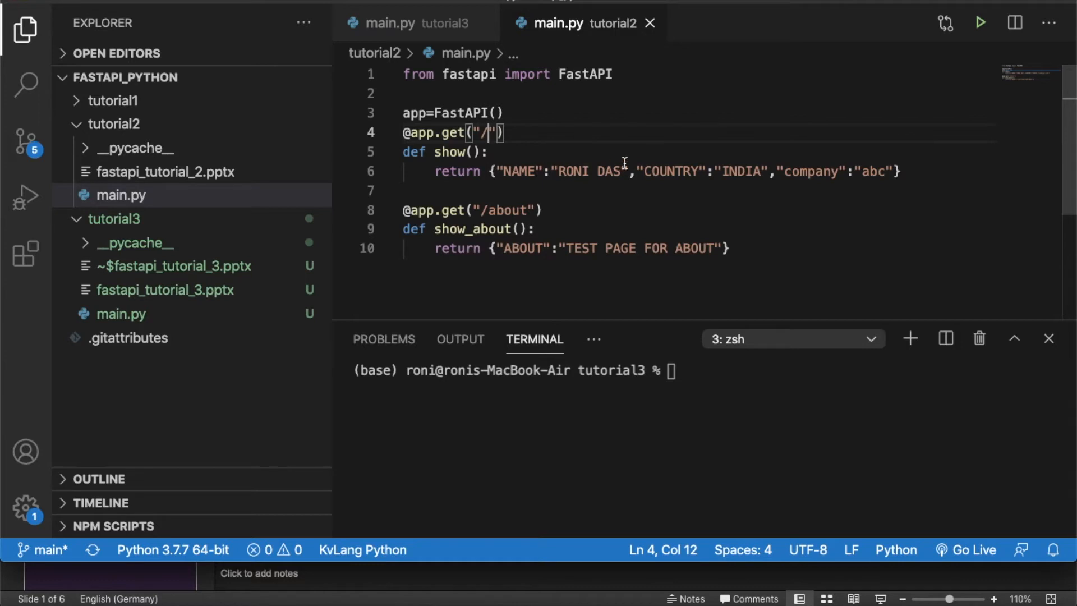
{"action": "mouse_move", "coordinate": [530, 211]}
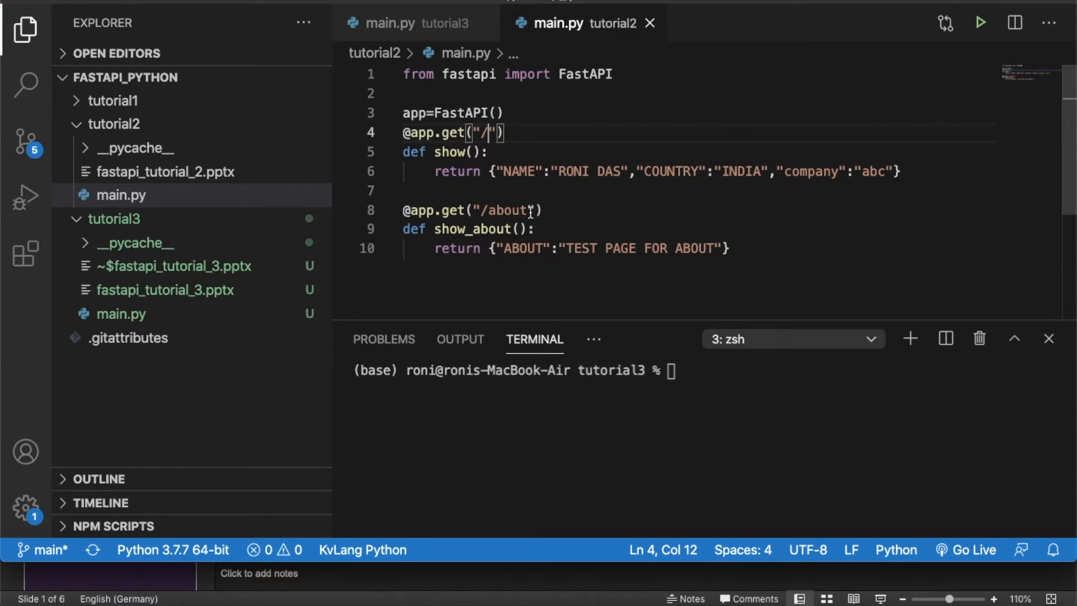
Review the /about route in tutorial2's main.py, then return to the PowerPoint deck
{"action": "double_click", "coordinate": [508, 210]}
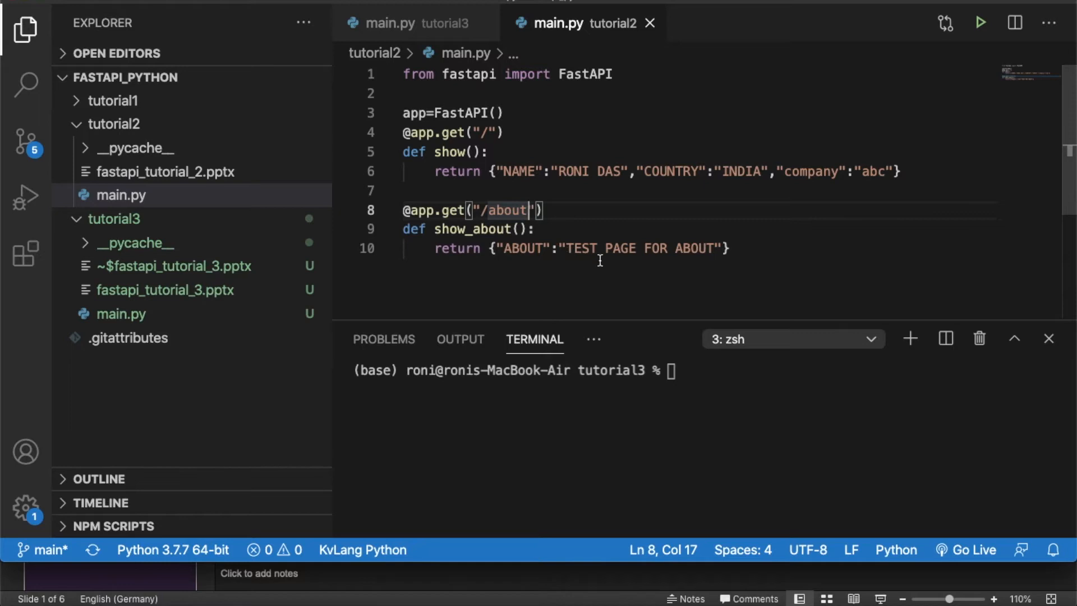
{"action": "mouse_move", "coordinate": [706, 275]}
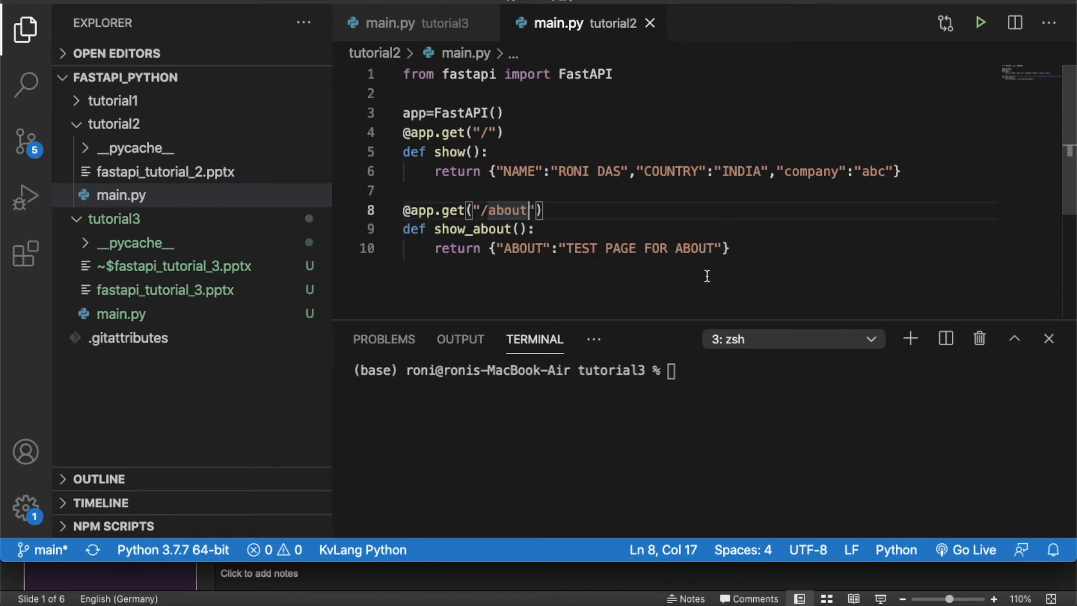
{"action": "mouse_move", "coordinate": [731, 249]}
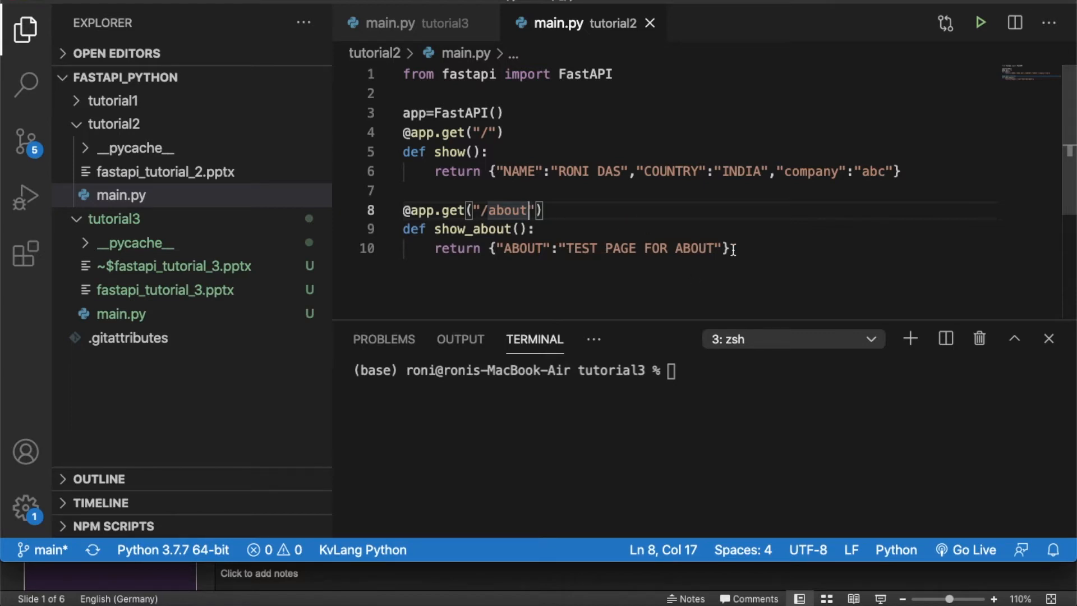
{"action": "mouse_move", "coordinate": [121, 314]}
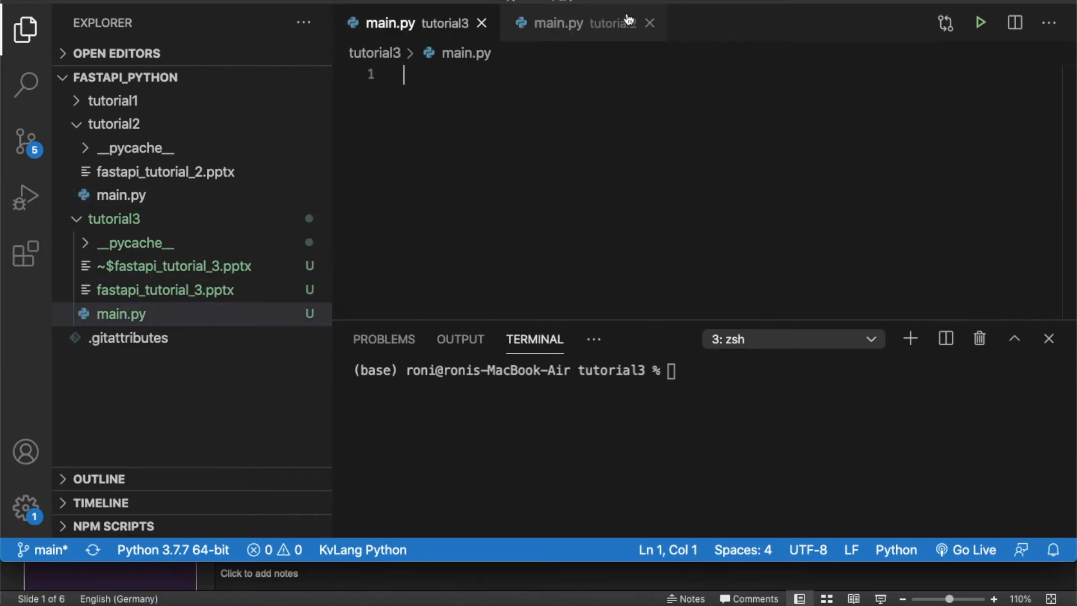
{"action": "left_click", "coordinate": [650, 22]}
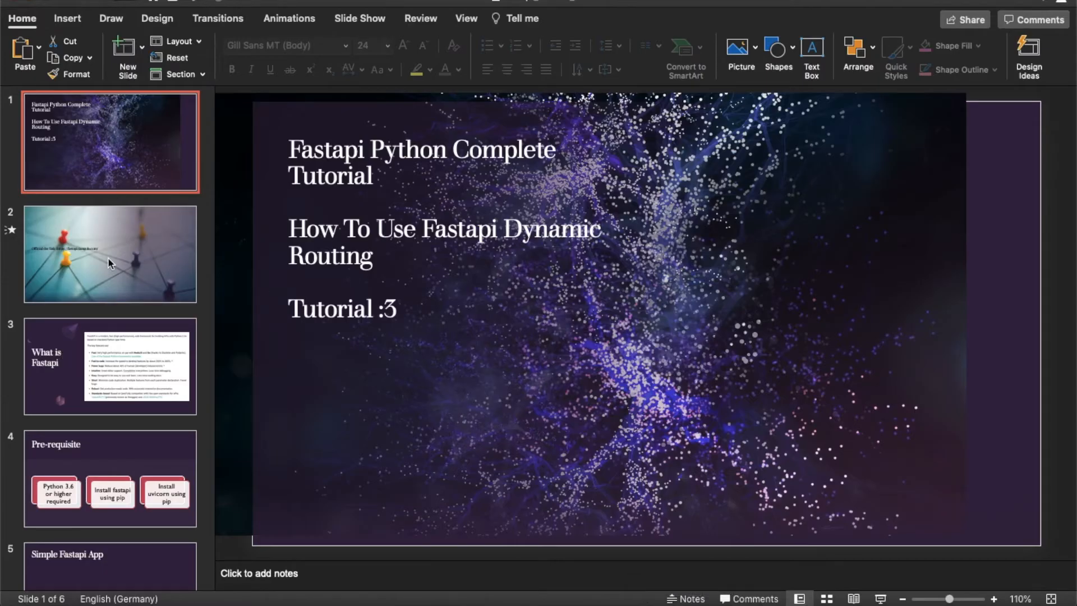
Step through the doc-link, 'What is Fastapi' and Pre-requisite slides
{"action": "left_click", "coordinate": [110, 253]}
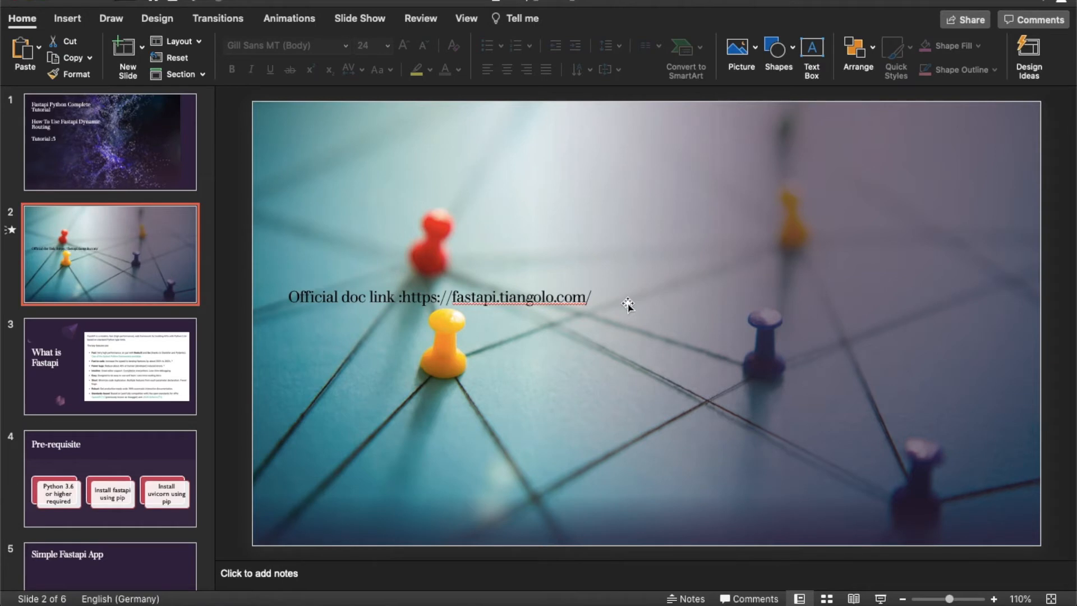
{"action": "mouse_move", "coordinate": [374, 207]}
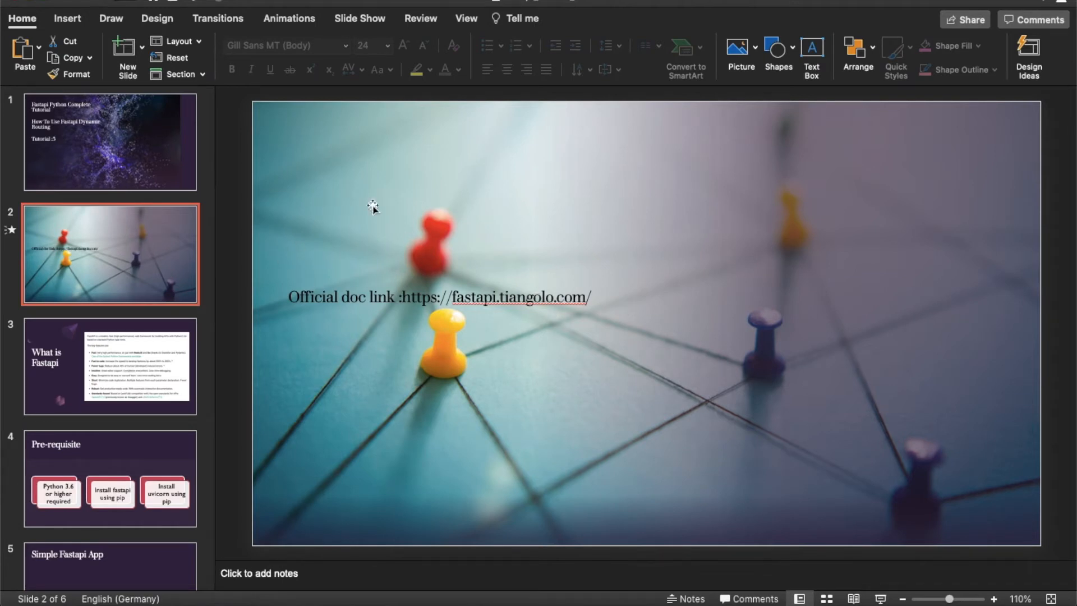
{"action": "mouse_move", "coordinate": [400, 362]}
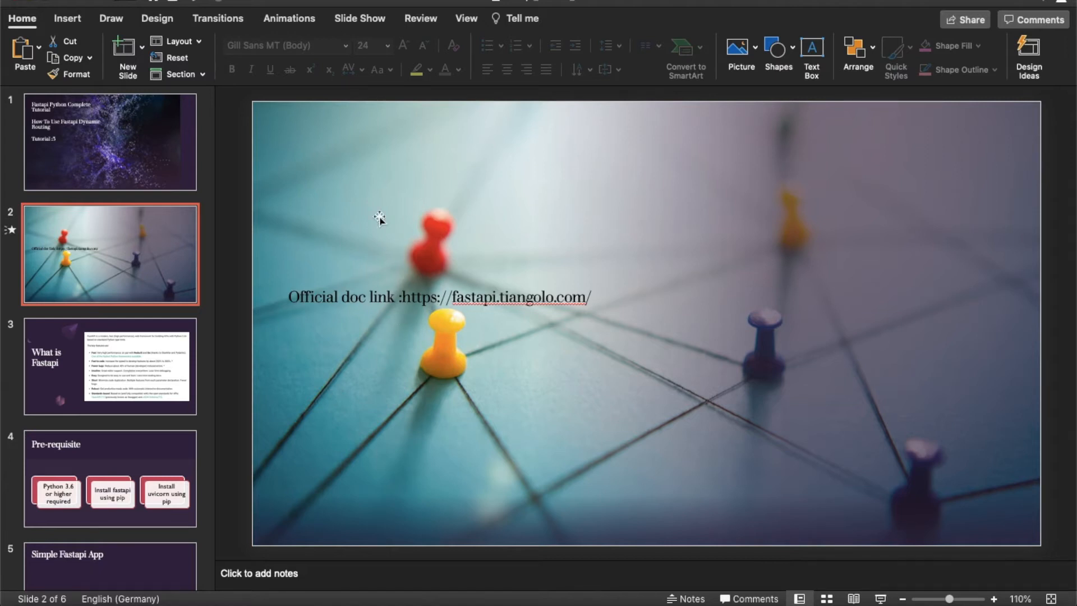
{"action": "mouse_move", "coordinate": [542, 323]}
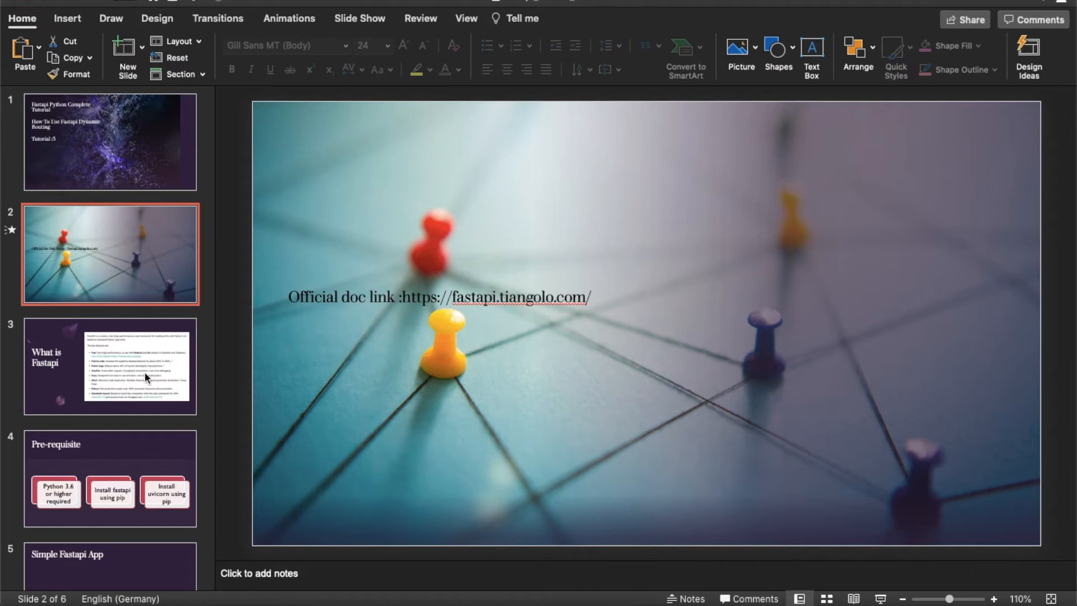
{"action": "left_click", "coordinate": [110, 367]}
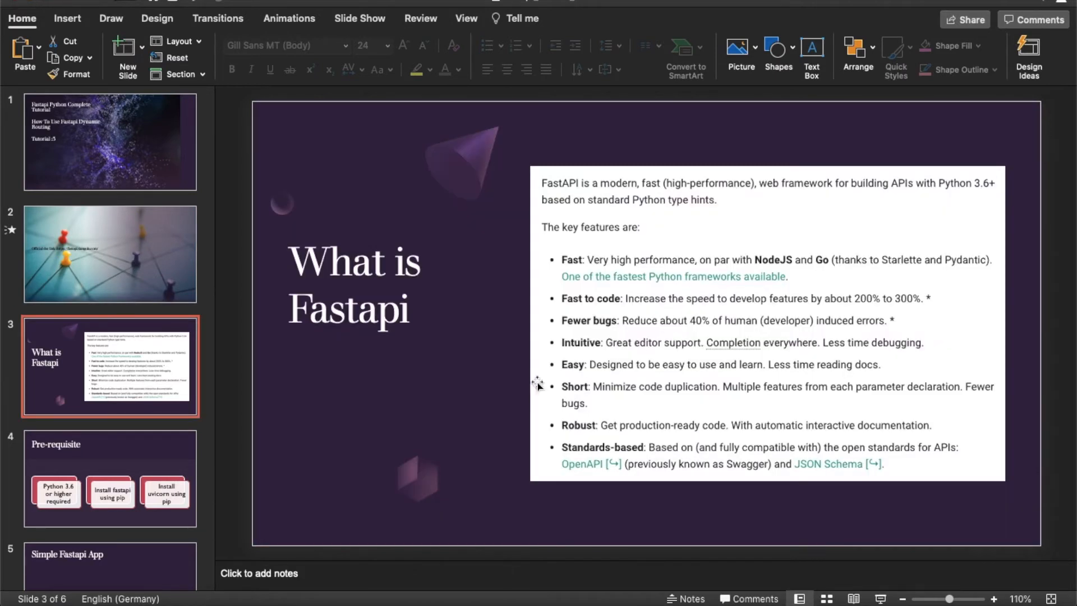
{"action": "left_click", "coordinate": [110, 477]}
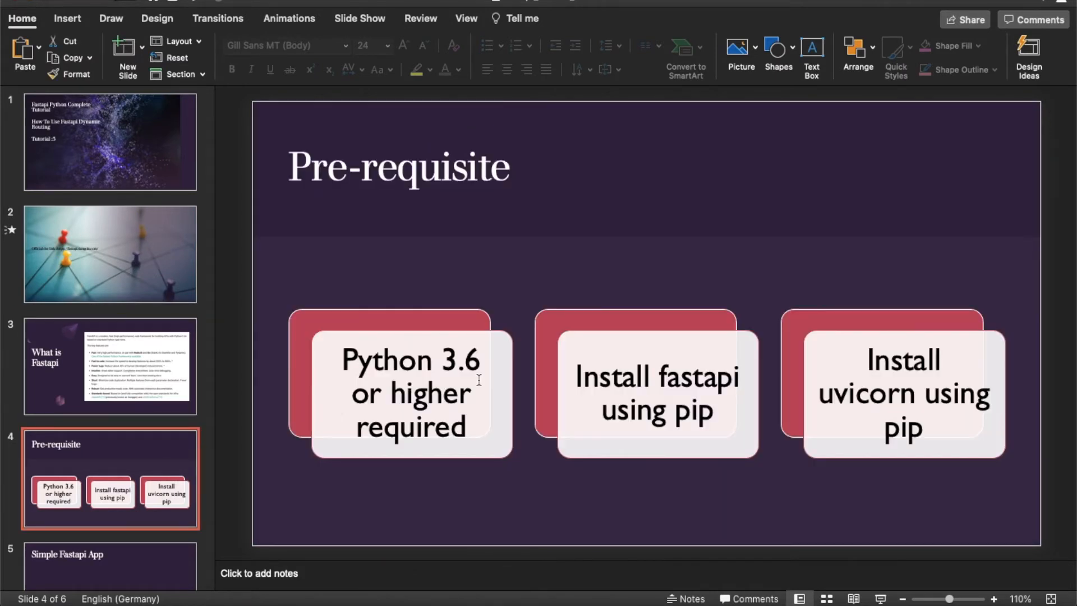
{"action": "mouse_move", "coordinate": [497, 317]}
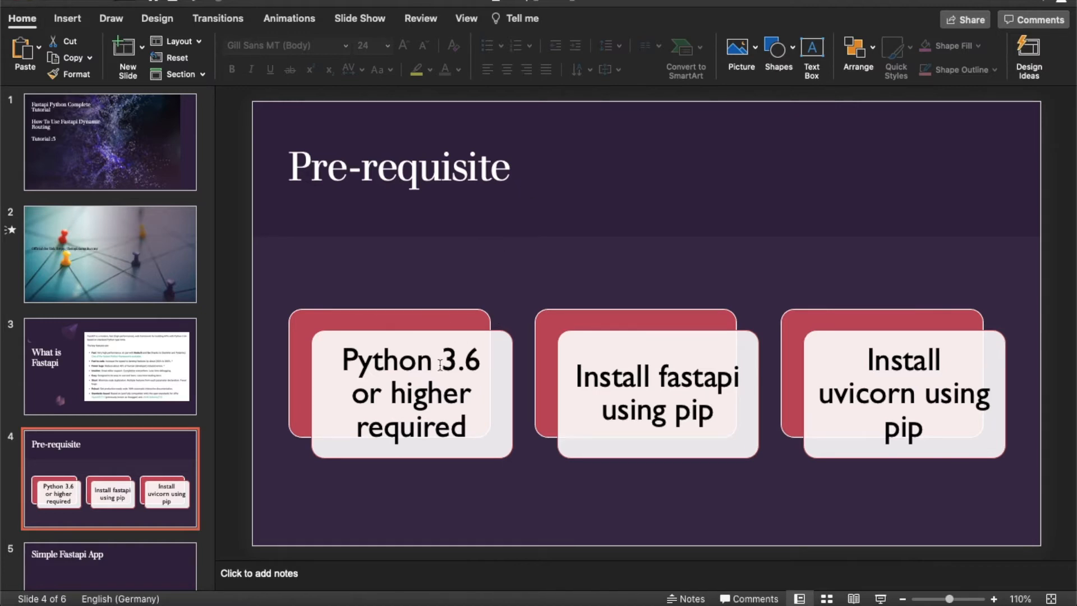
{"action": "mouse_move", "coordinate": [422, 404]}
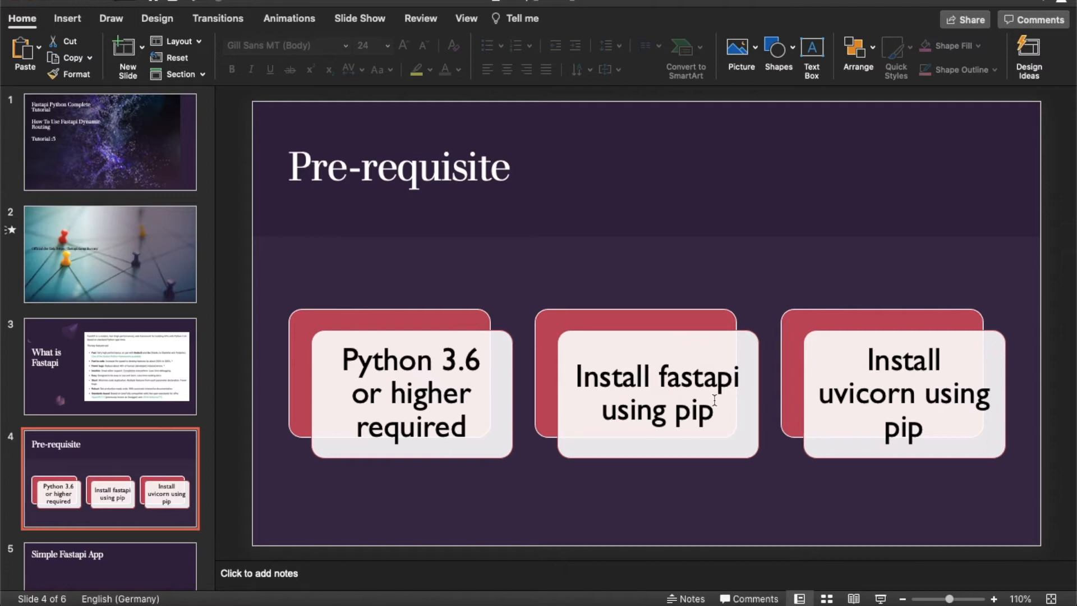
{"action": "mouse_move", "coordinate": [724, 426]}
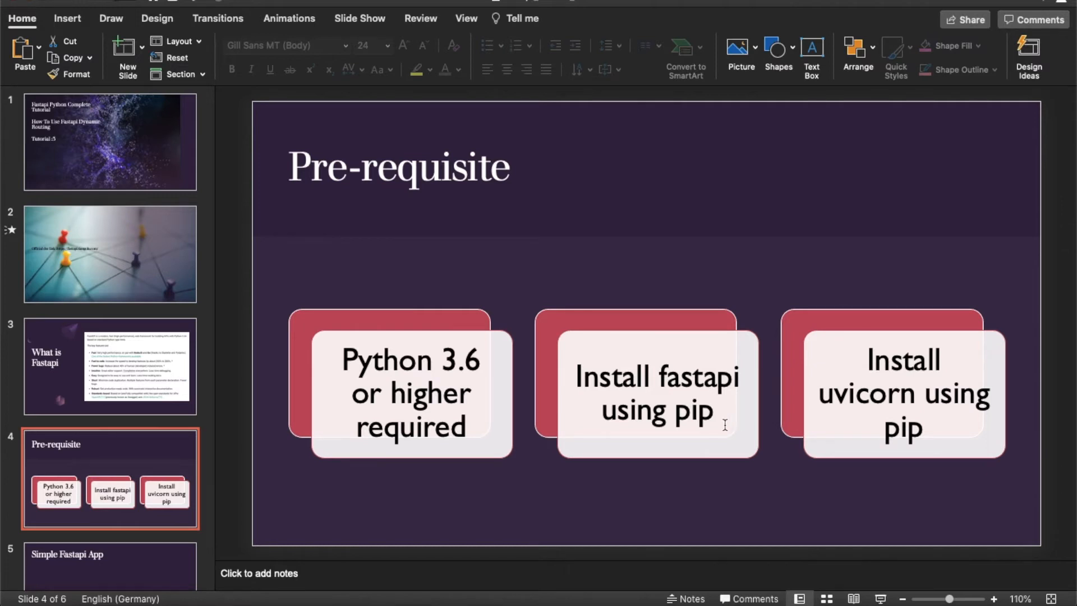
{"action": "mouse_move", "coordinate": [918, 405]}
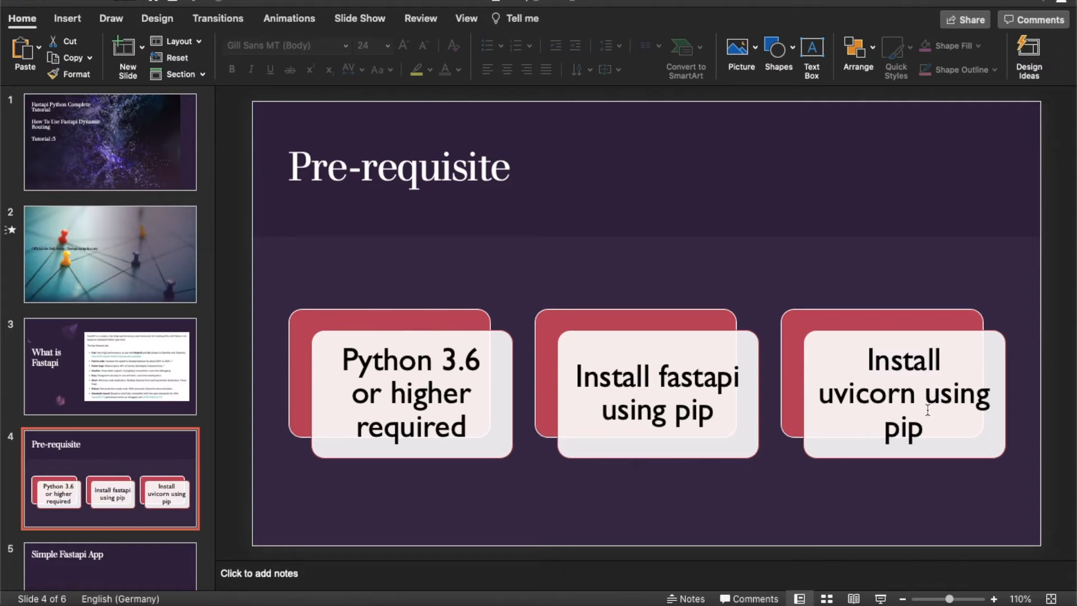
{"action": "mouse_move", "coordinate": [695, 410]}
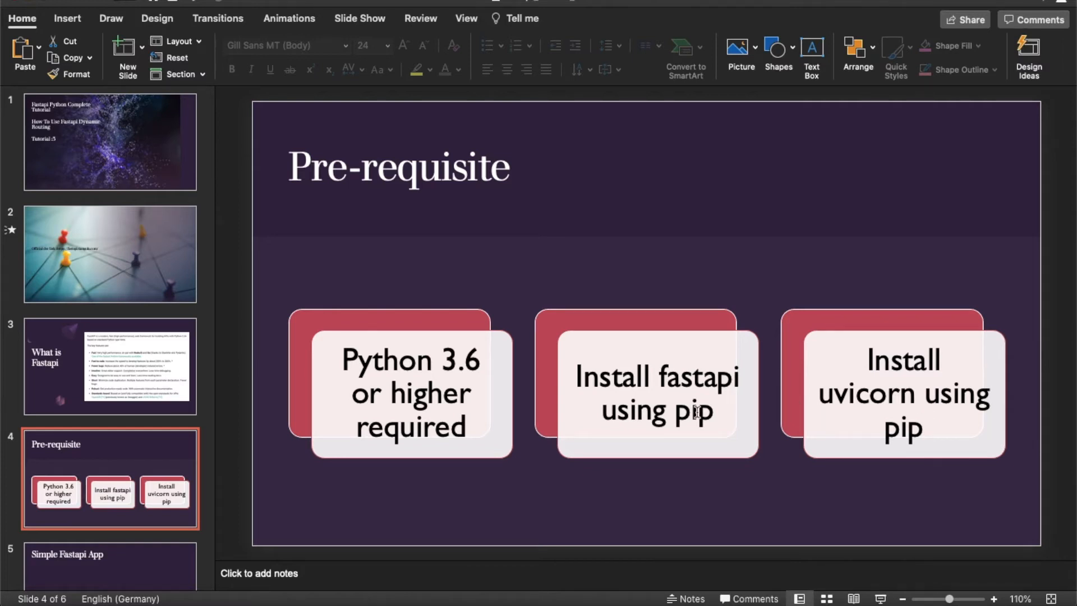
{"action": "scroll", "scroll_direction": "down", "scroll_amount": 3}
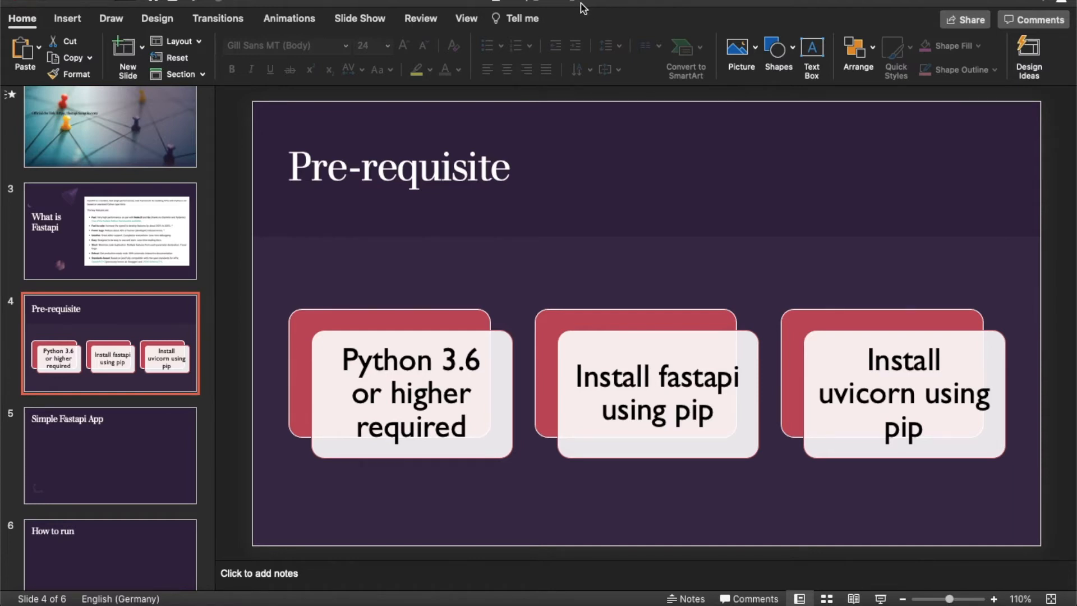
{"action": "mouse_move", "coordinate": [593, 249]}
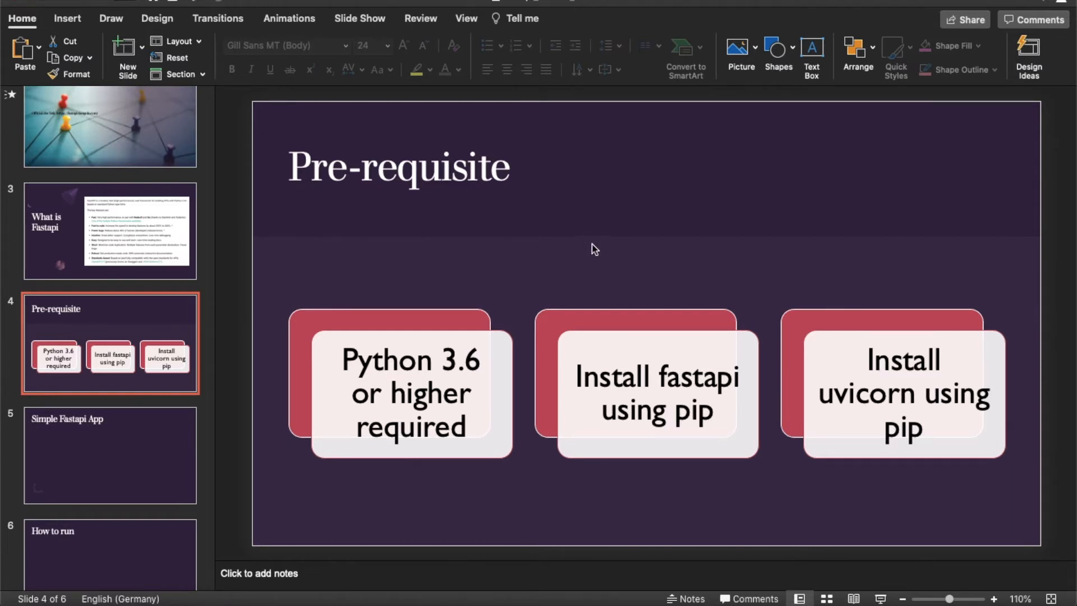
{"action": "mouse_move", "coordinate": [583, 246]}
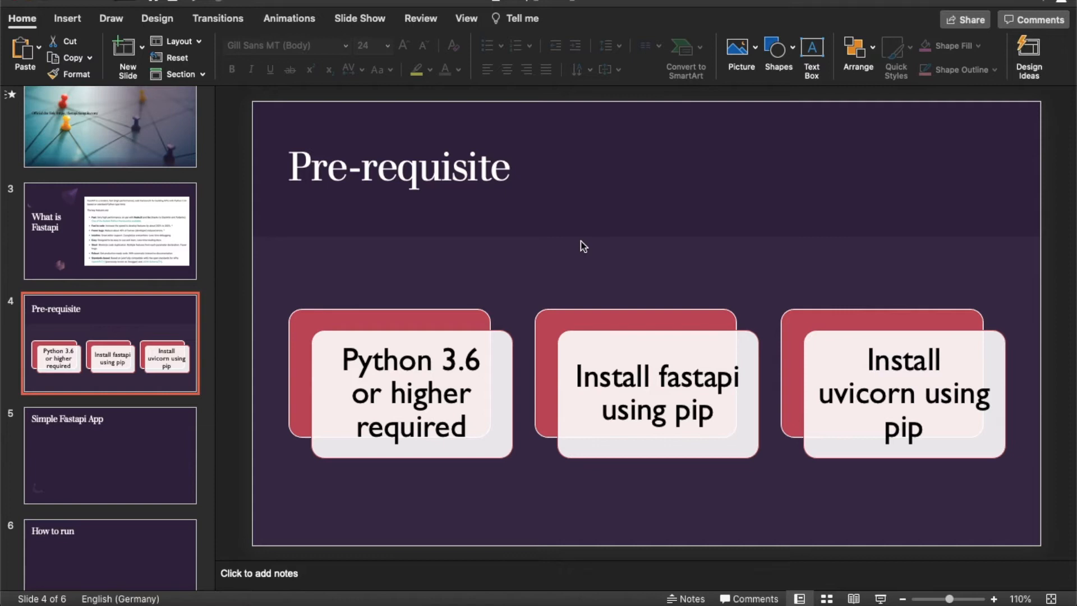
{"action": "mouse_move", "coordinate": [584, 8]}
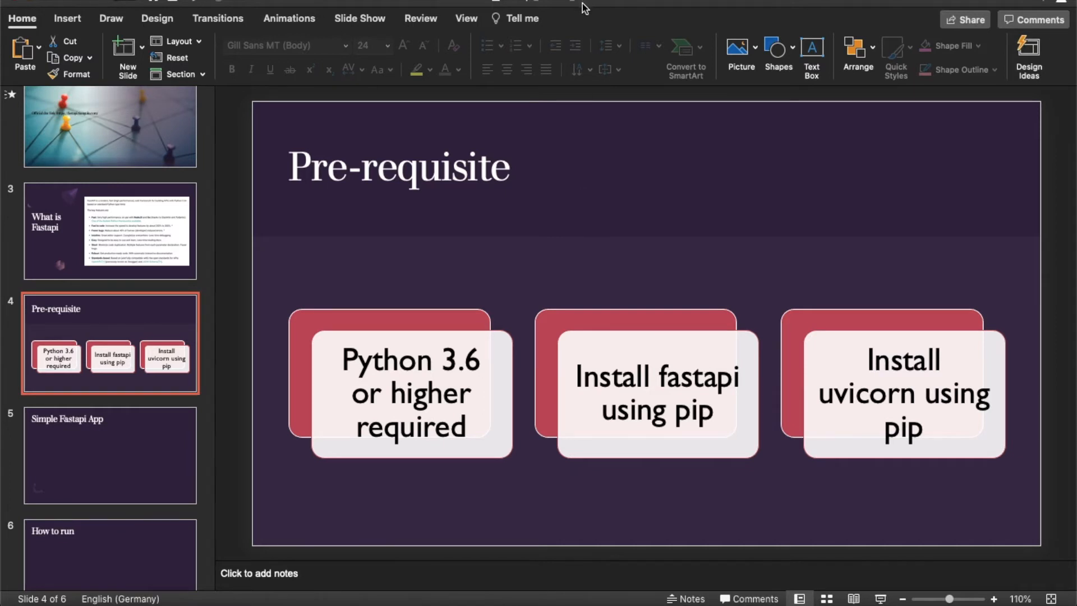
{"action": "mouse_move", "coordinate": [485, 230]}
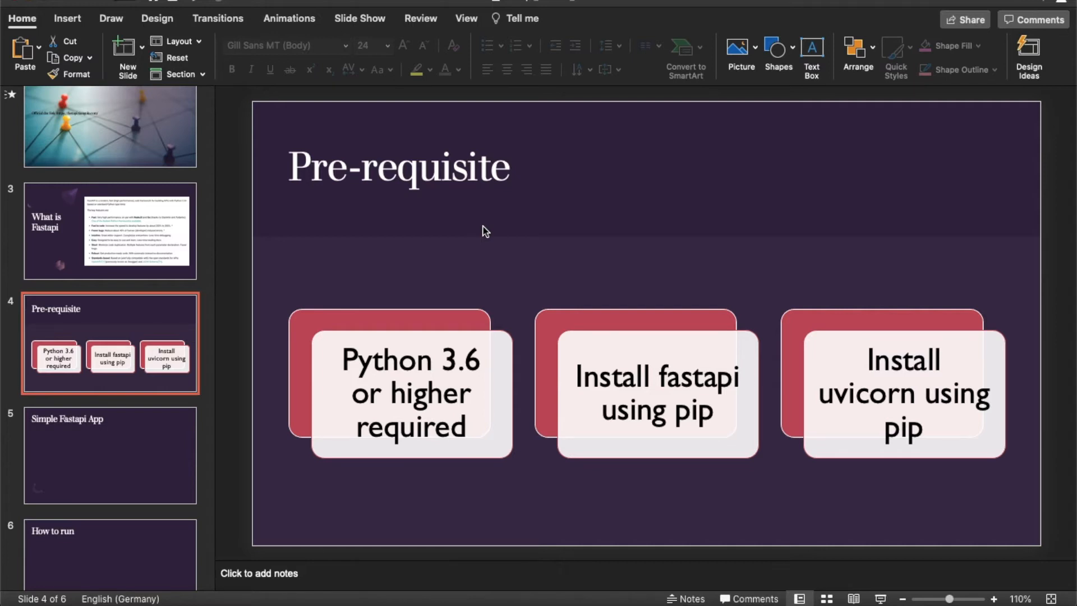
{"action": "mouse_move", "coordinate": [46, 499]}
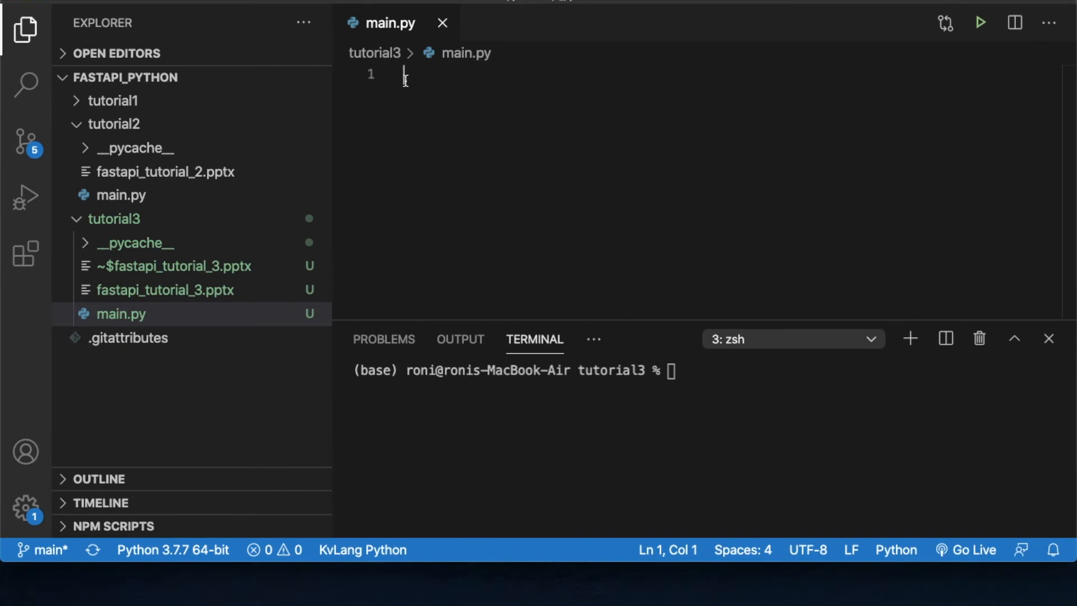
Import FastAPI from fastapi and create app=FastAPI() in main.py
{"action": "type", "text": "from"}
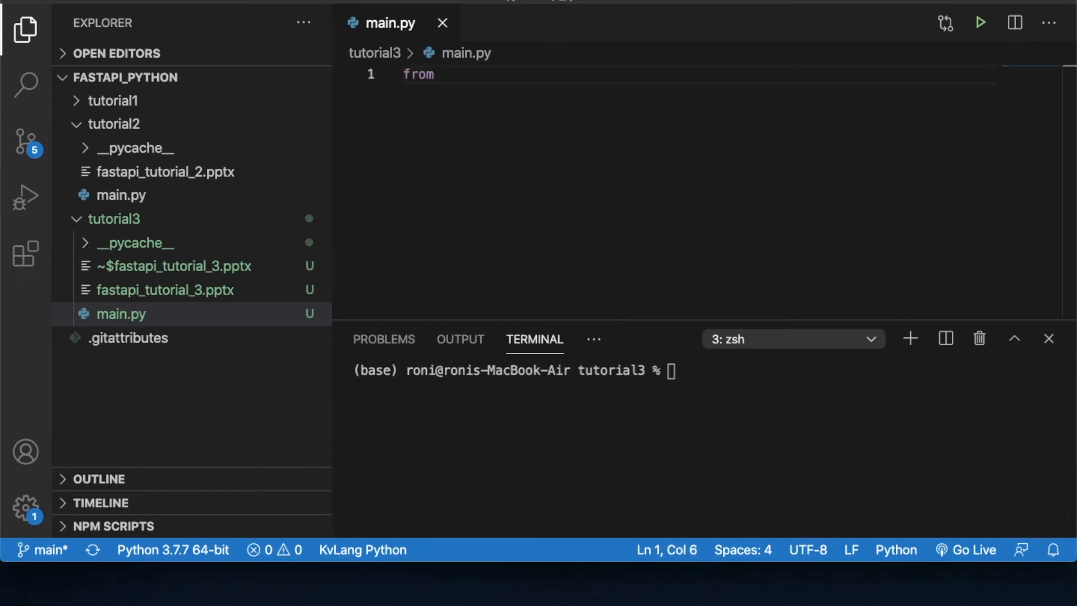
{"action": "type", "text": "fastapi"}
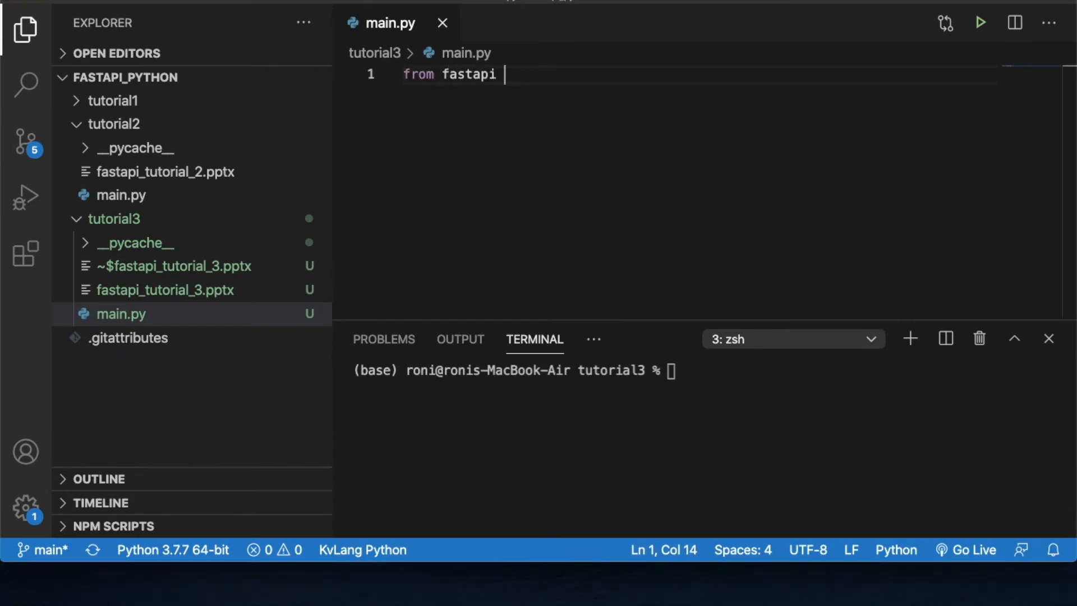
{"action": "type", "text": "import"}
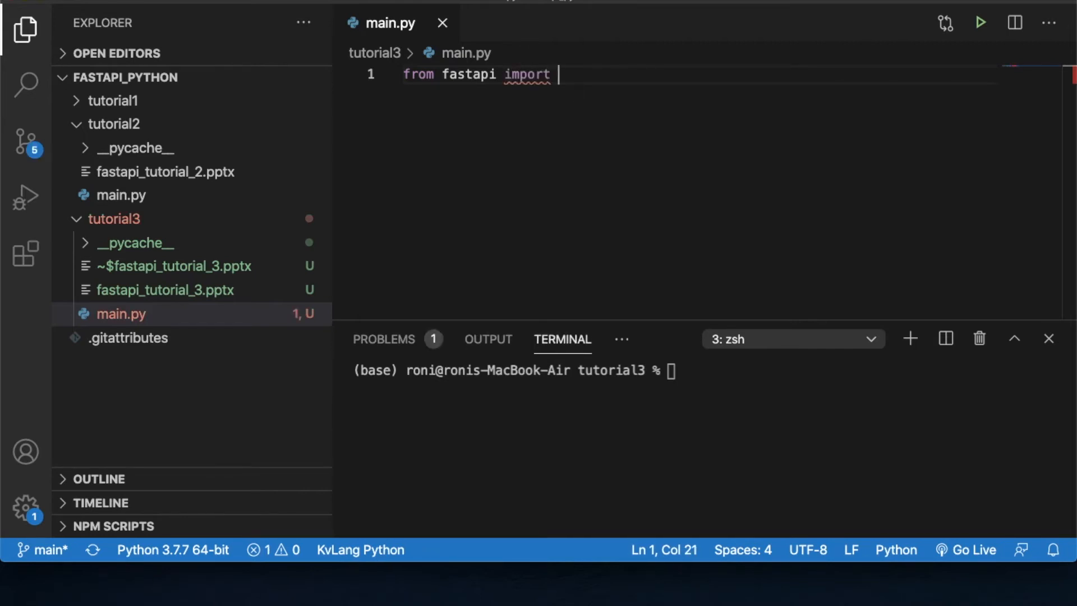
{"action": "type", "text": "FastAPI"}
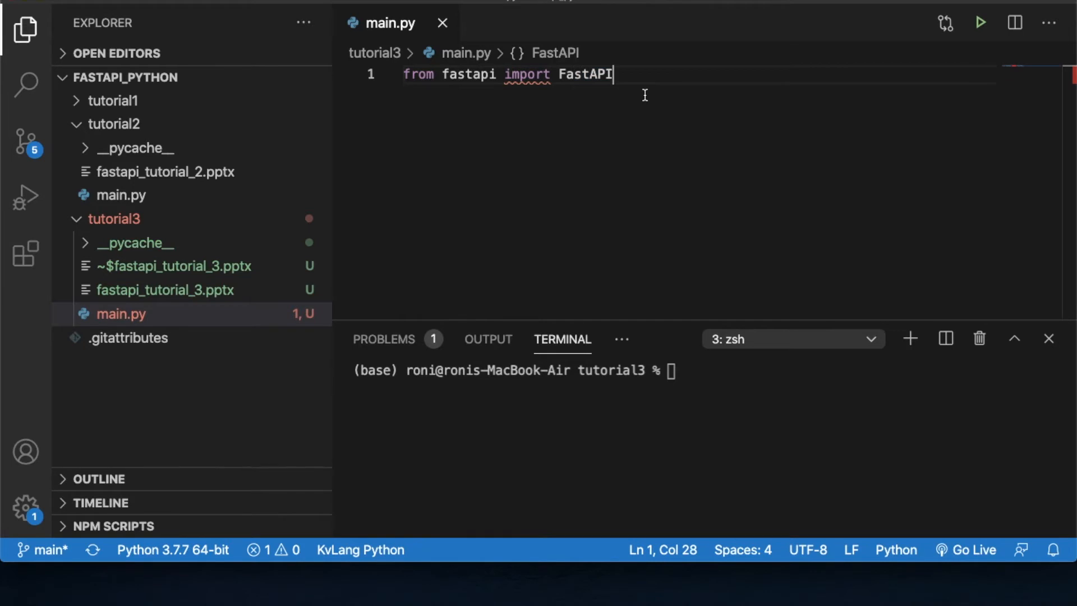
{"action": "type", "text": "app="}
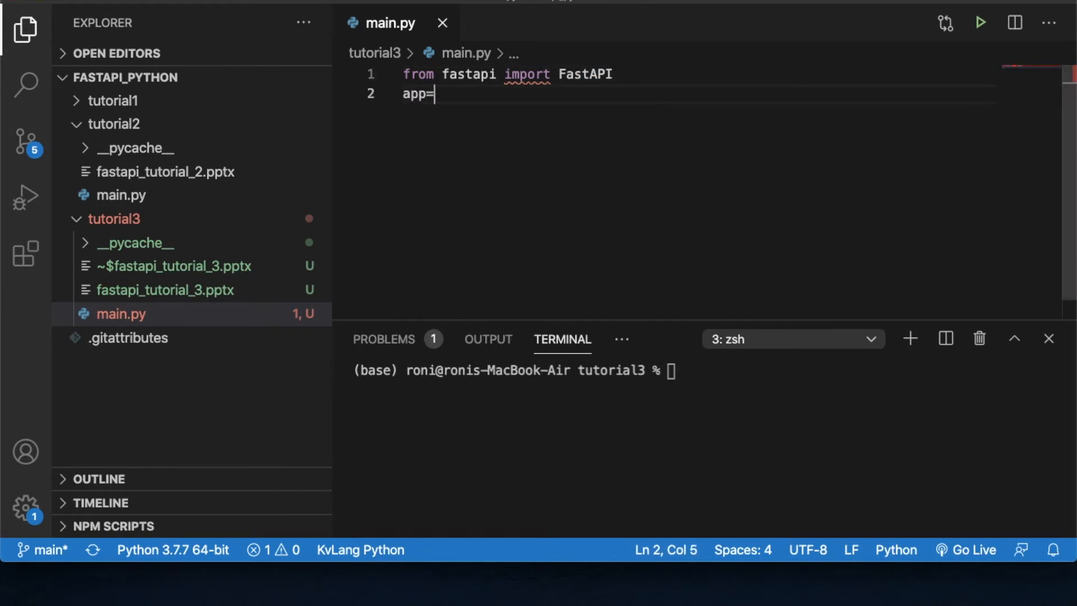
{"action": "type", "text": "Fa"}
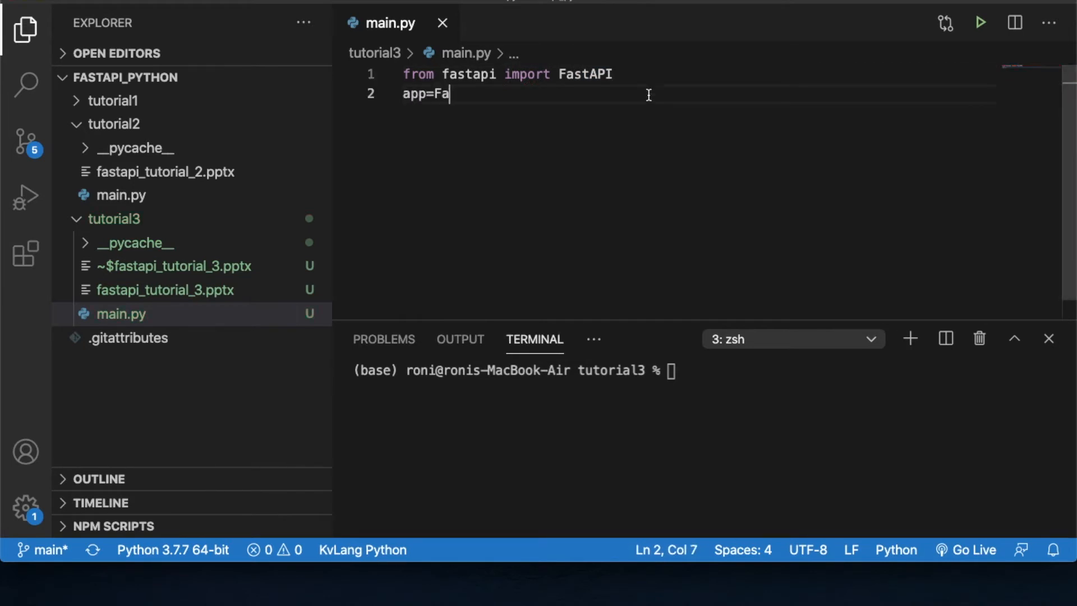
{"action": "type", "text": "stAPI"}
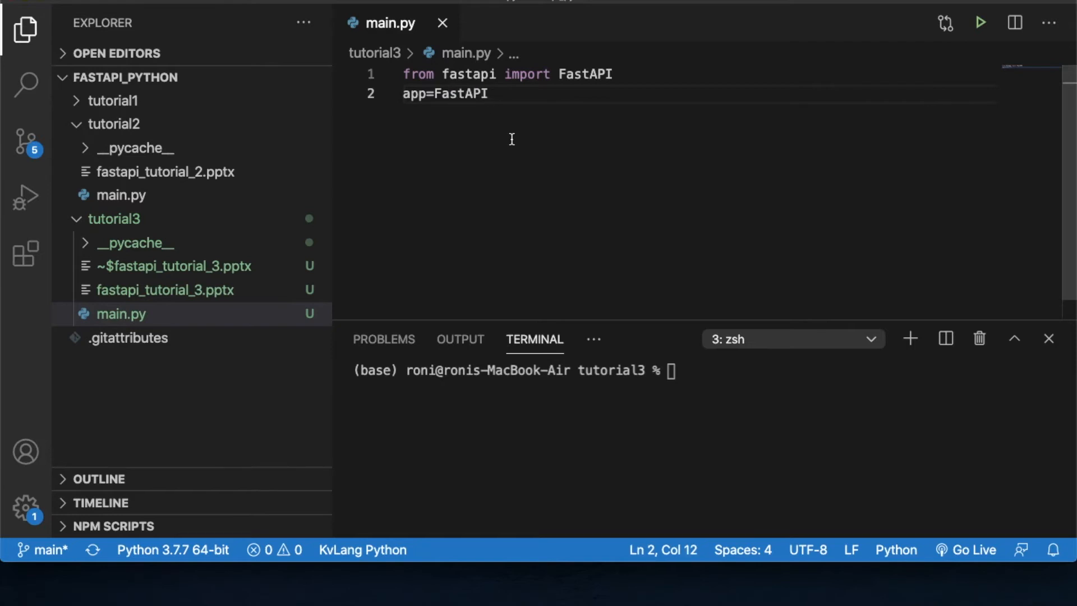
{"action": "type", "text": "()"}
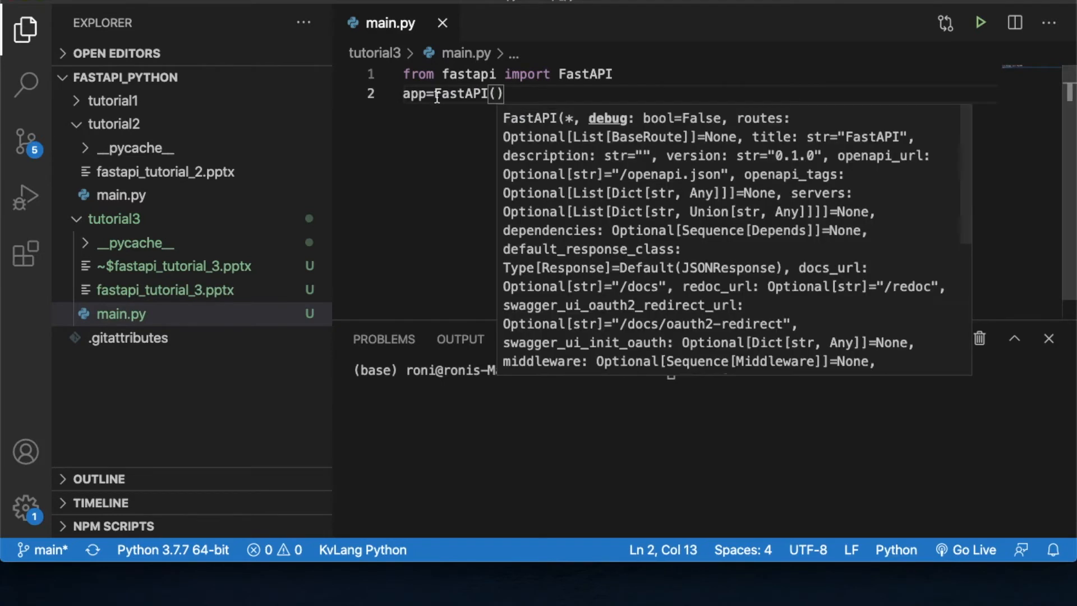
Write def show(name) returning {"NAME": name}
{"action": "double_click", "coordinate": [413, 94]}
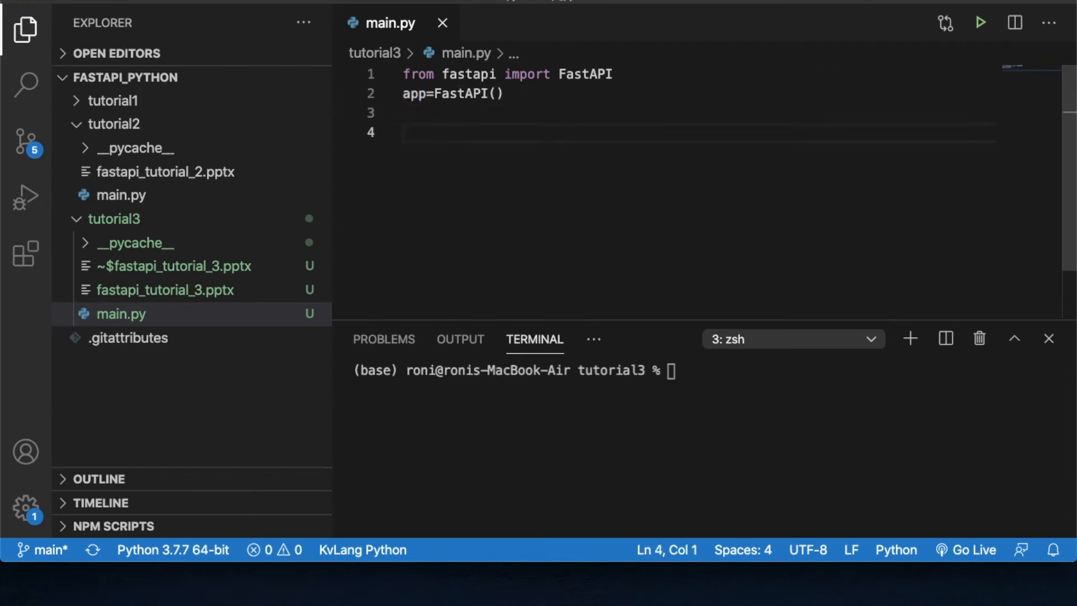
{"action": "type", "text": "def s"}
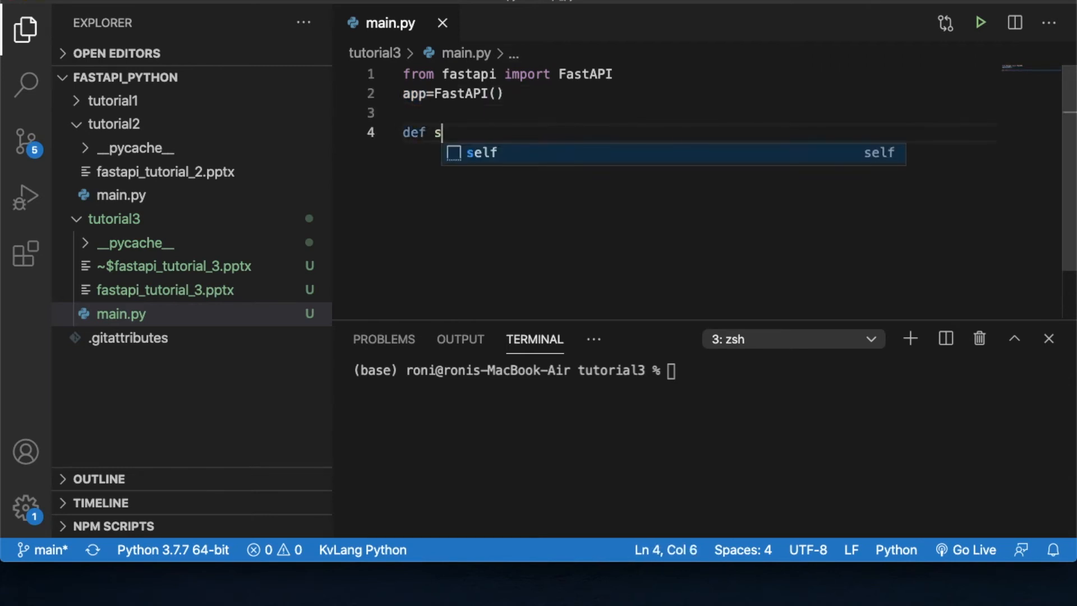
{"action": "type", "text": "how()"}
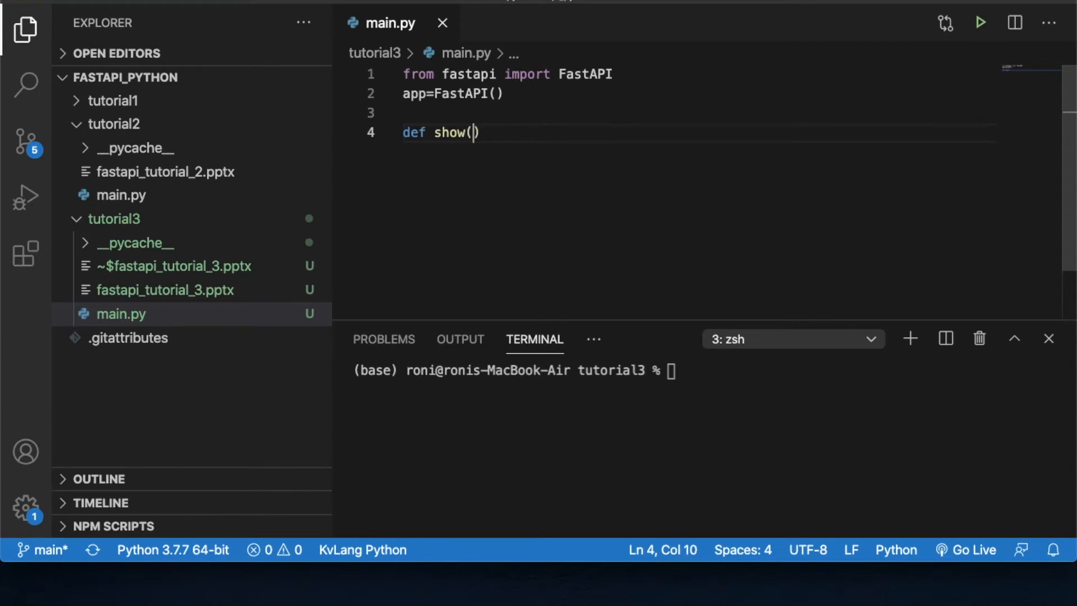
{"action": "type", "text": ":"}
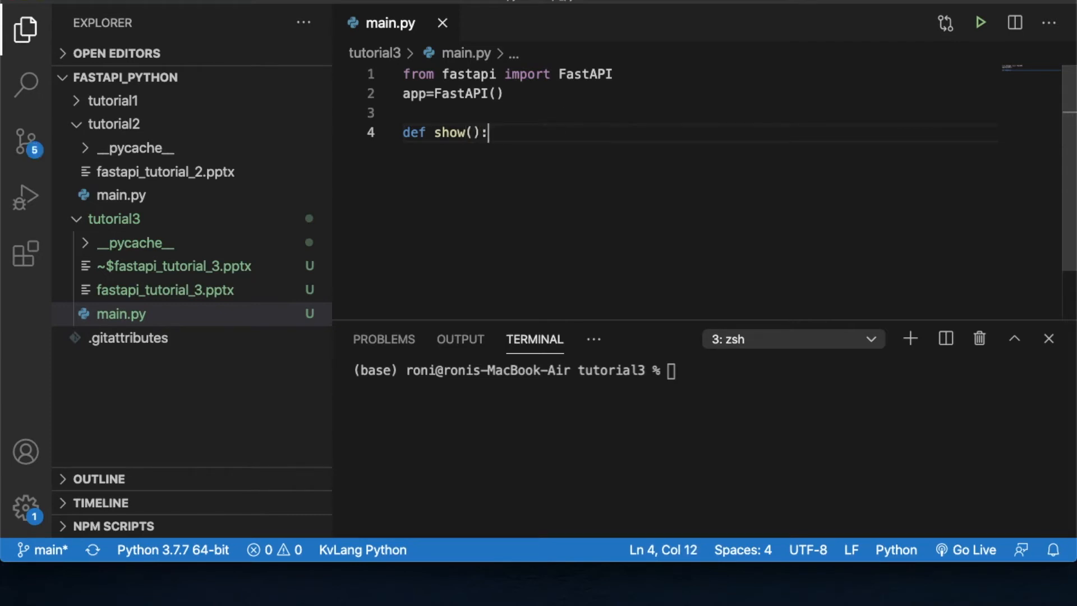
{"action": "type", "text": "return {"}
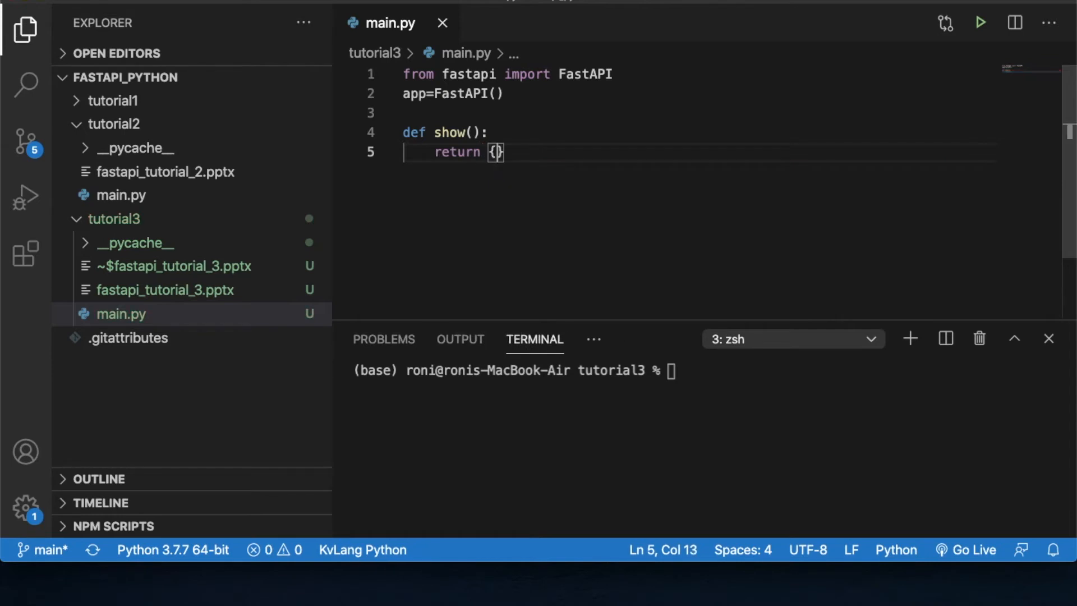
{"action": "type", "text": "\"\""}
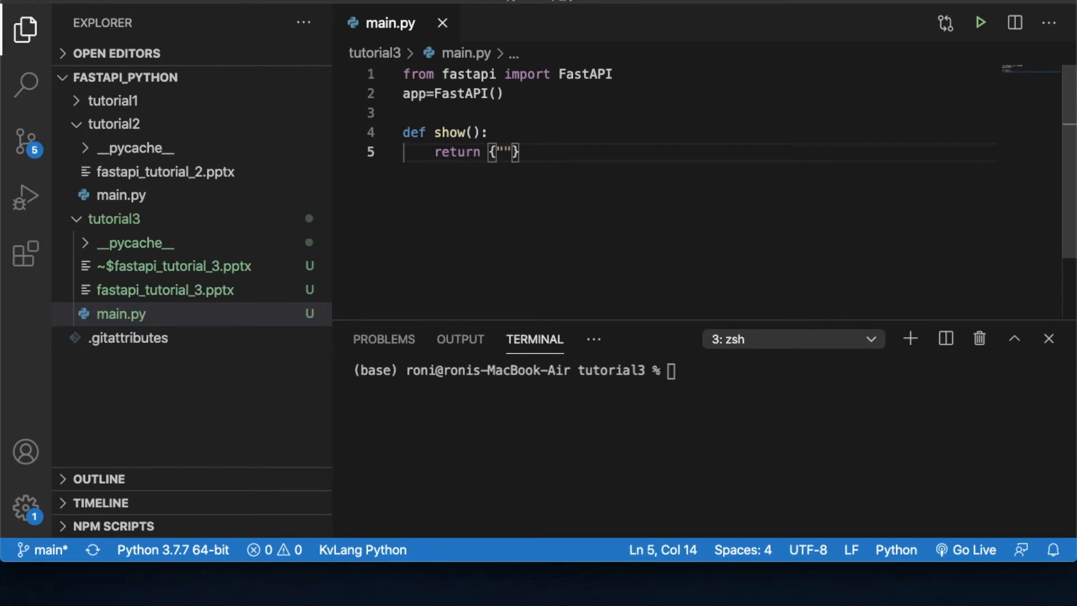
{"action": "type", "text": "NAME"}
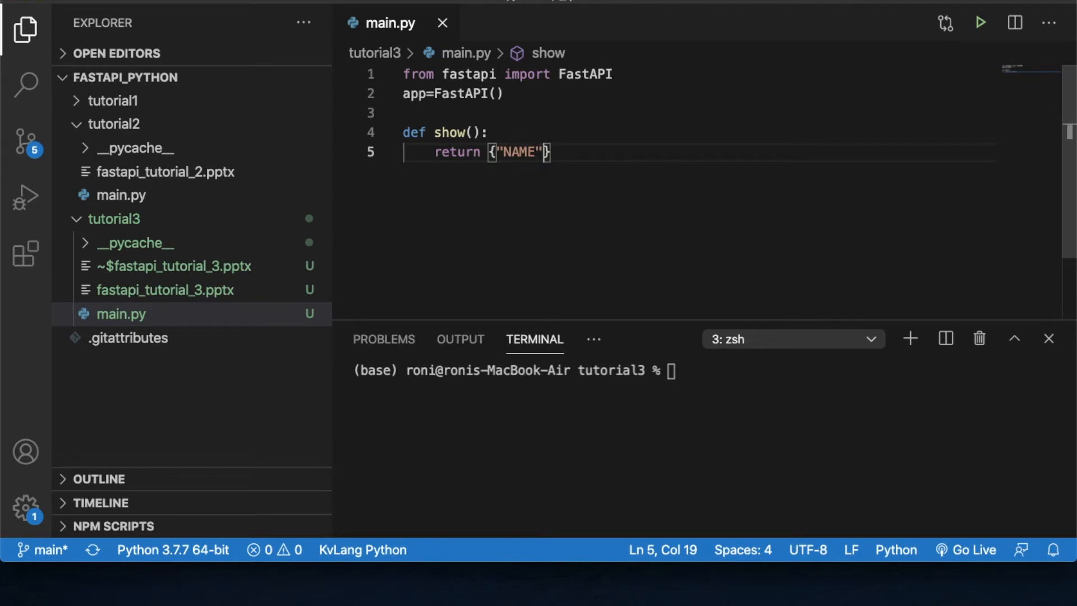
{"action": "type", "text": ":"}
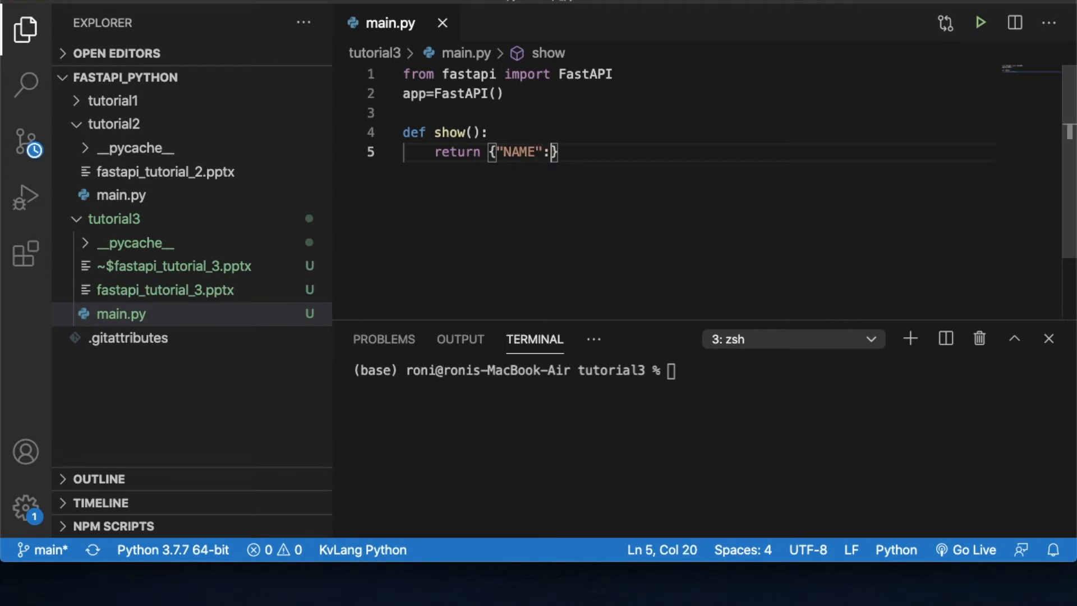
{"action": "type", "text": "name"}
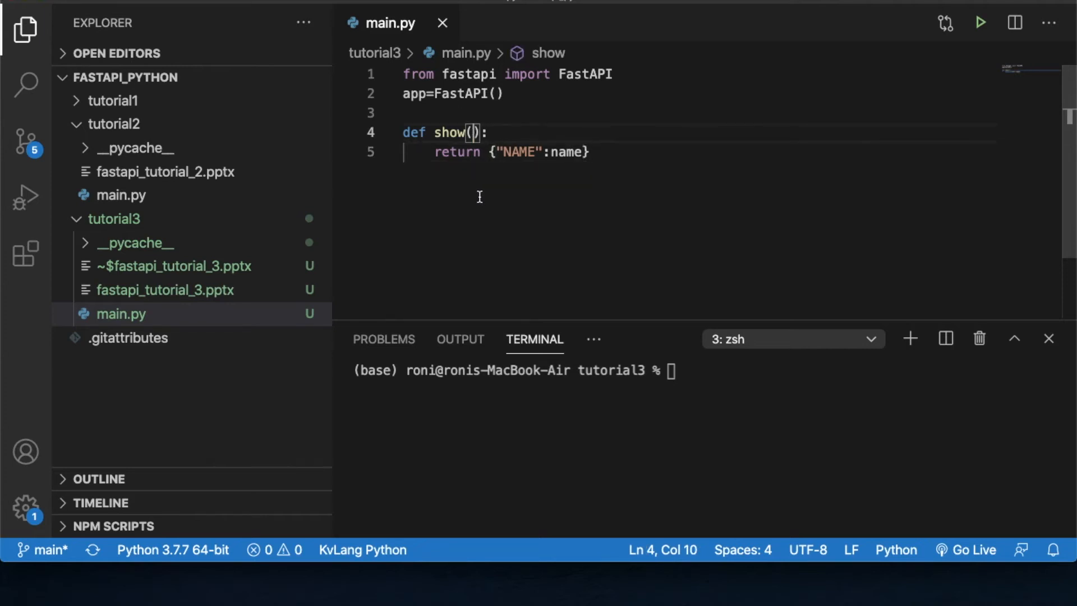
{"action": "type", "text": "name"}
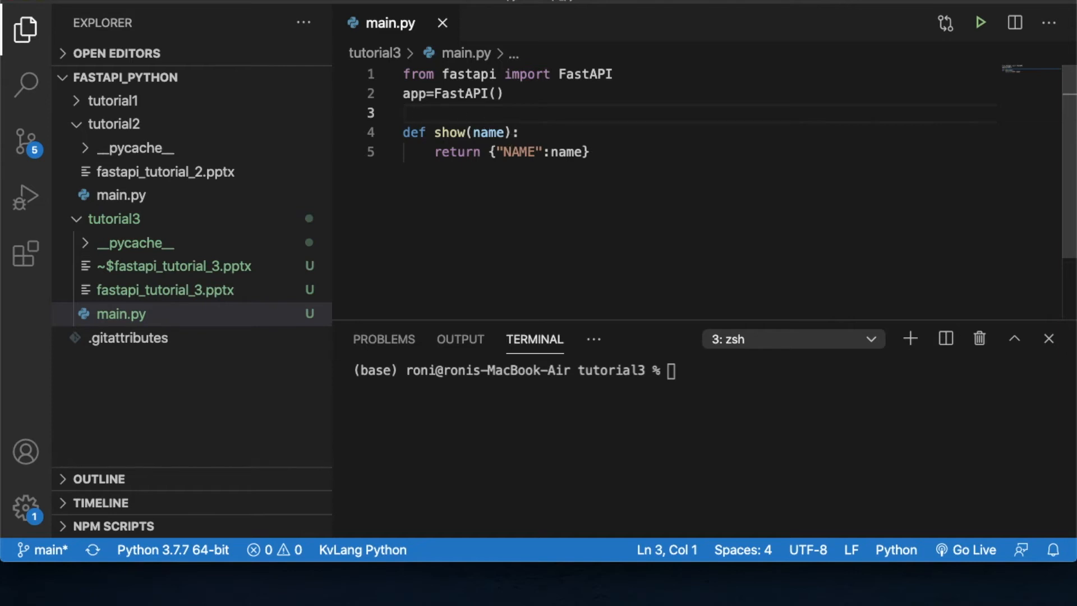
{"action": "type", "text": "@app"}
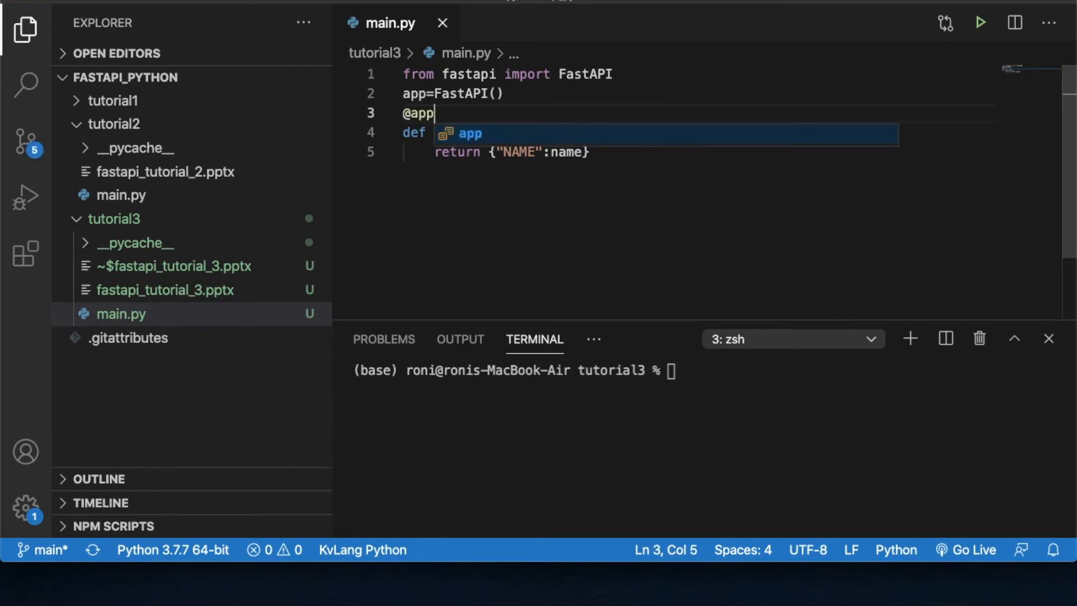
{"action": "type", "text": ".get("}
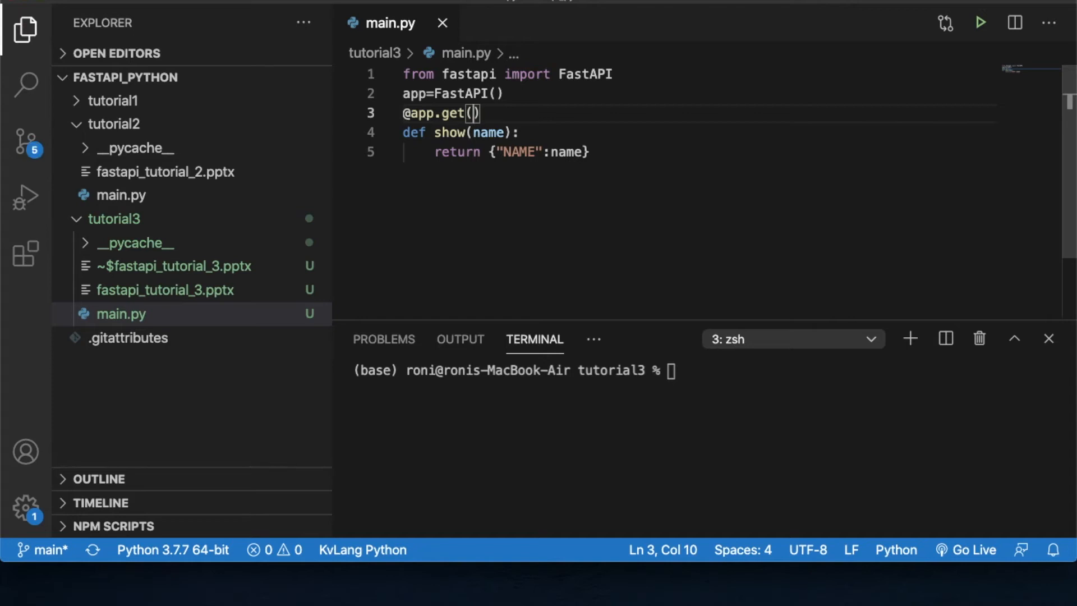
{"action": "type", "text": "\"/\""}
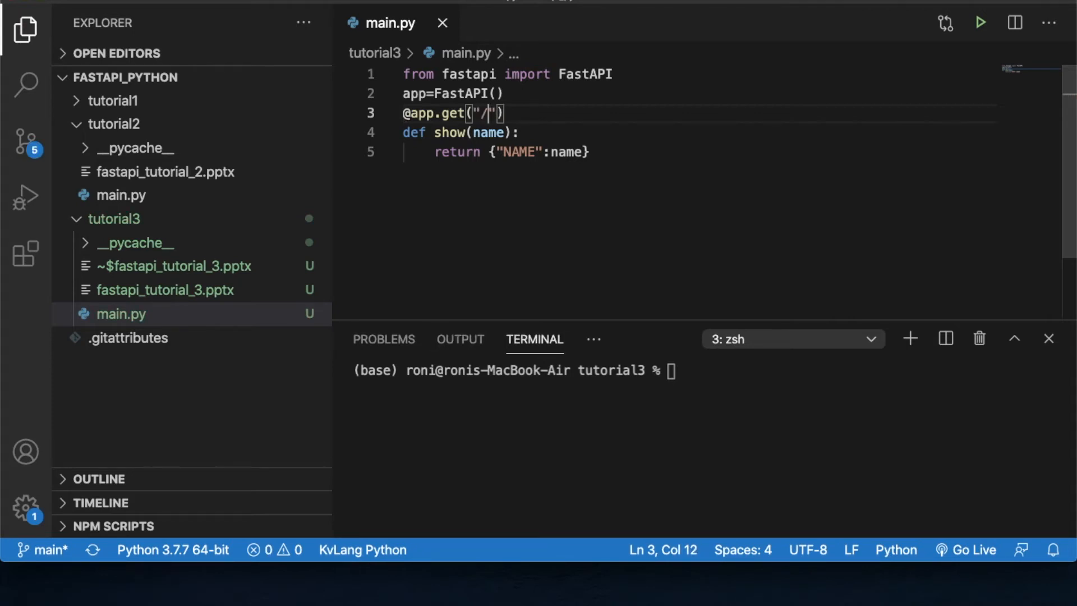
{"action": "type", "text": "getname"}
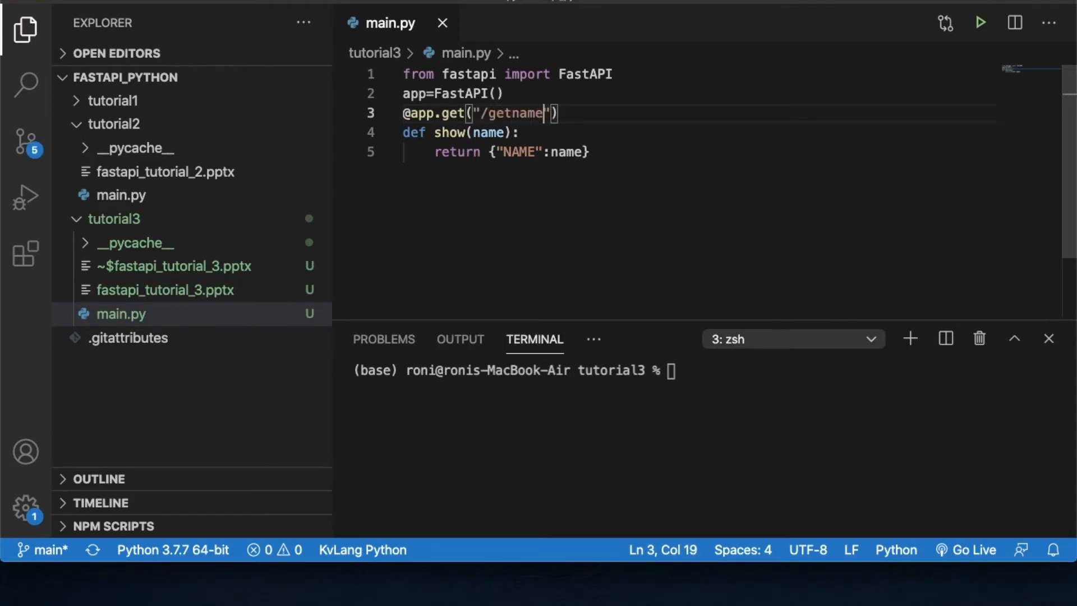
{"action": "type", "text": "/"}
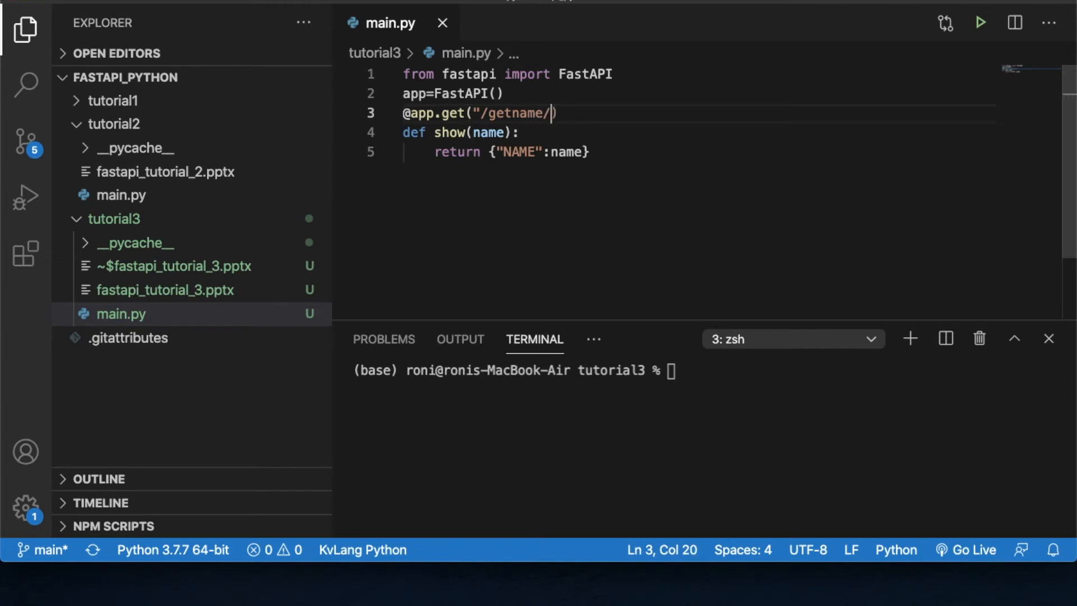
{"action": "type", "text": "{na"}
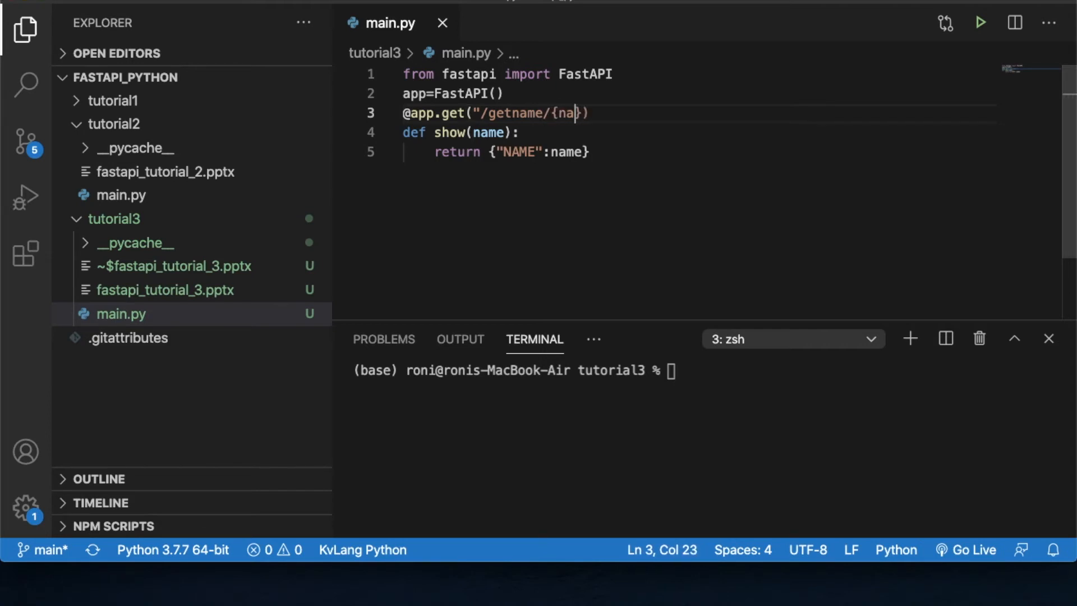
{"action": "type", "text": "me"}
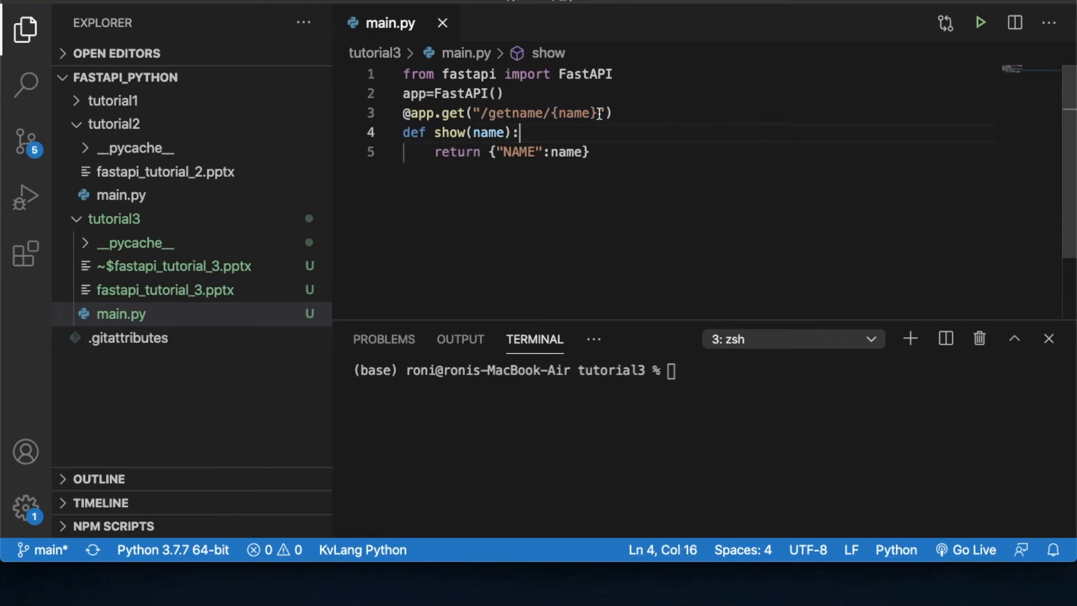
{"action": "double_click", "coordinate": [575, 113]}
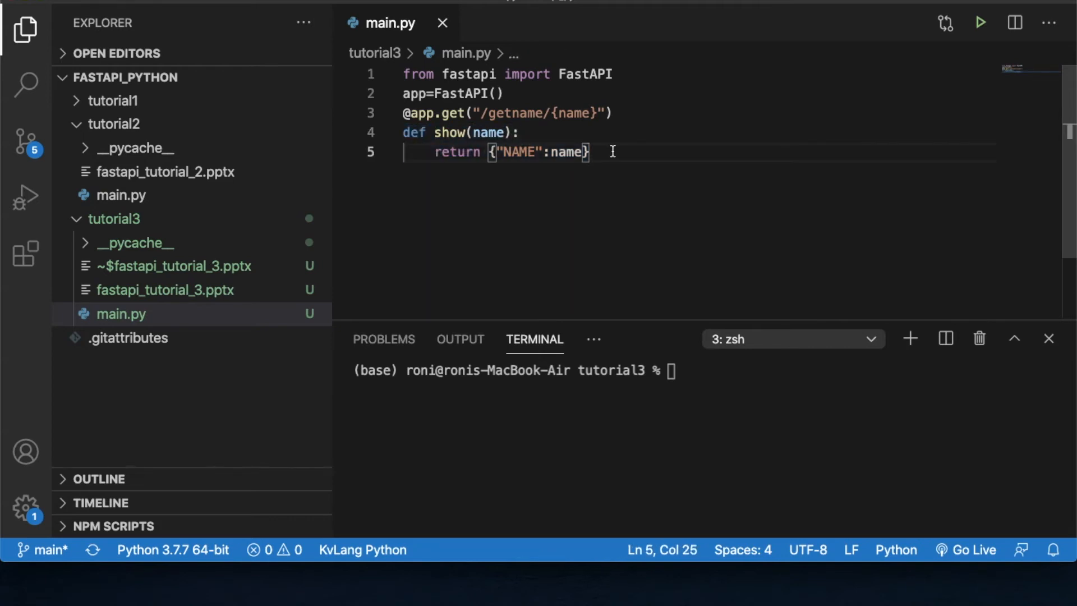
{"action": "mouse_move", "coordinate": [625, 220]}
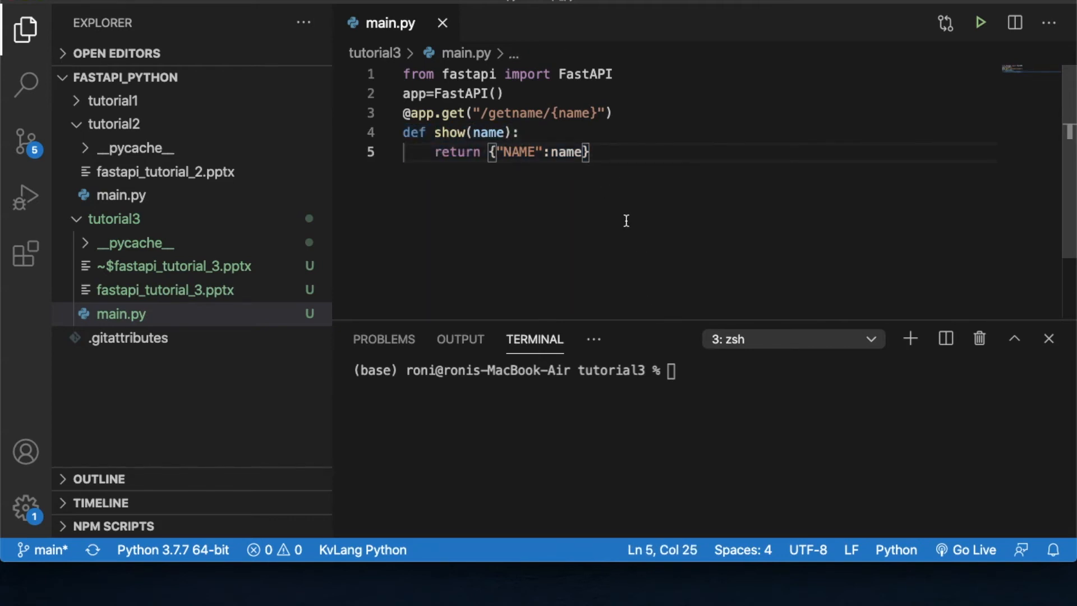
{"action": "mouse_move", "coordinate": [493, 113]}
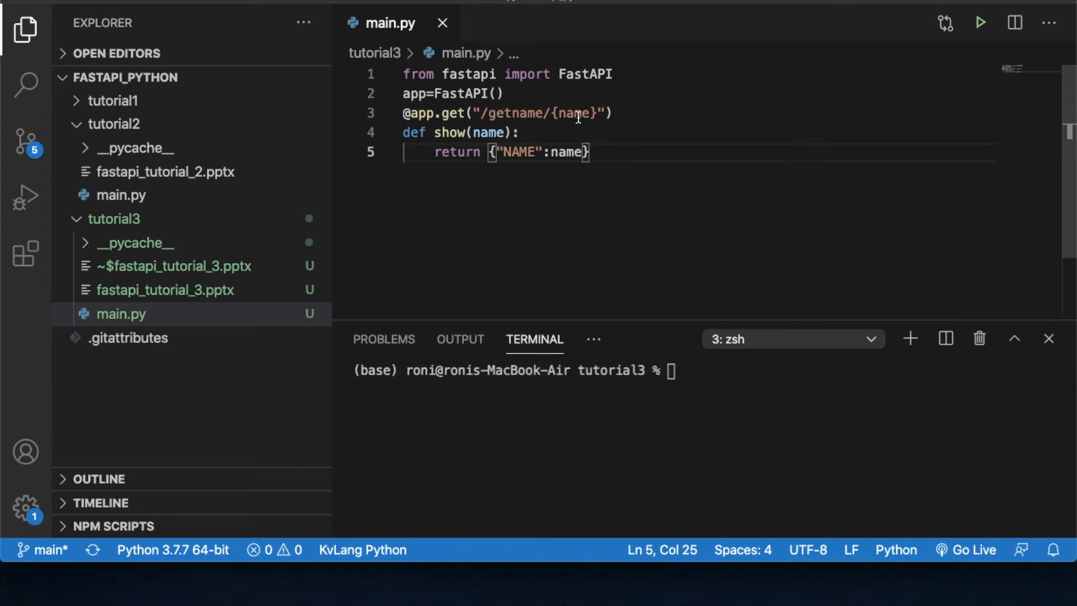
{"action": "double_click", "coordinate": [565, 152]}
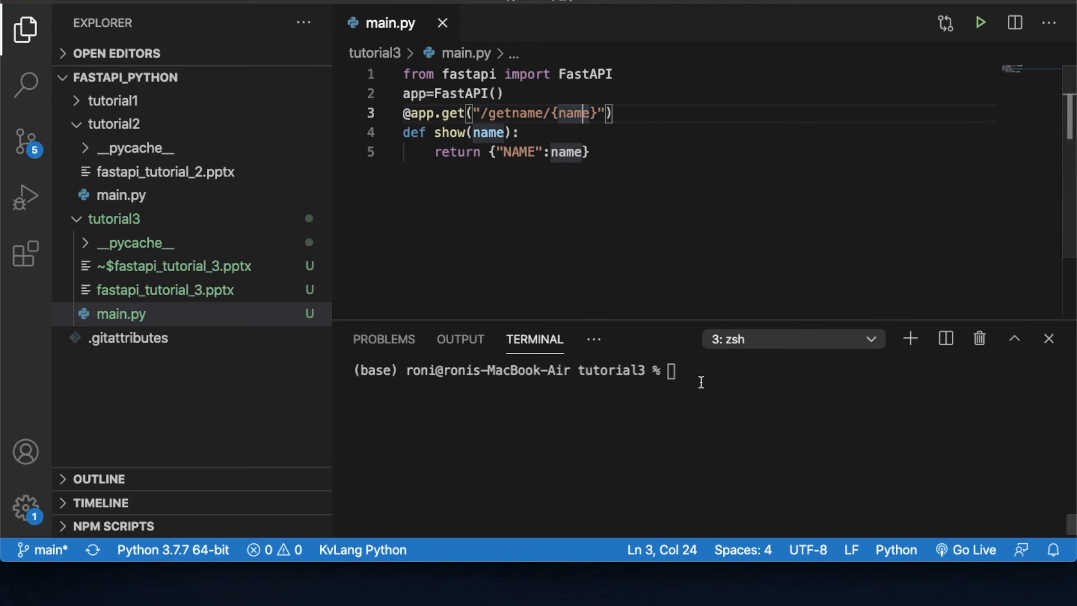
Run uvicorn main:app --port 8700 --reload in the terminal
{"action": "type", "text": "uvocorn m"}
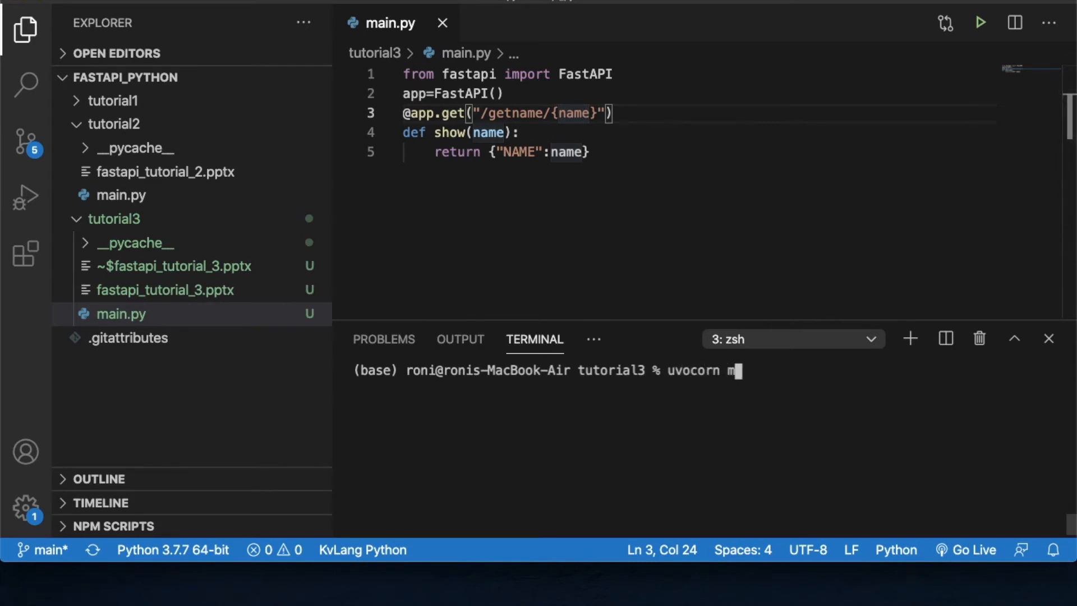
{"action": "key", "text": "Backspace"}
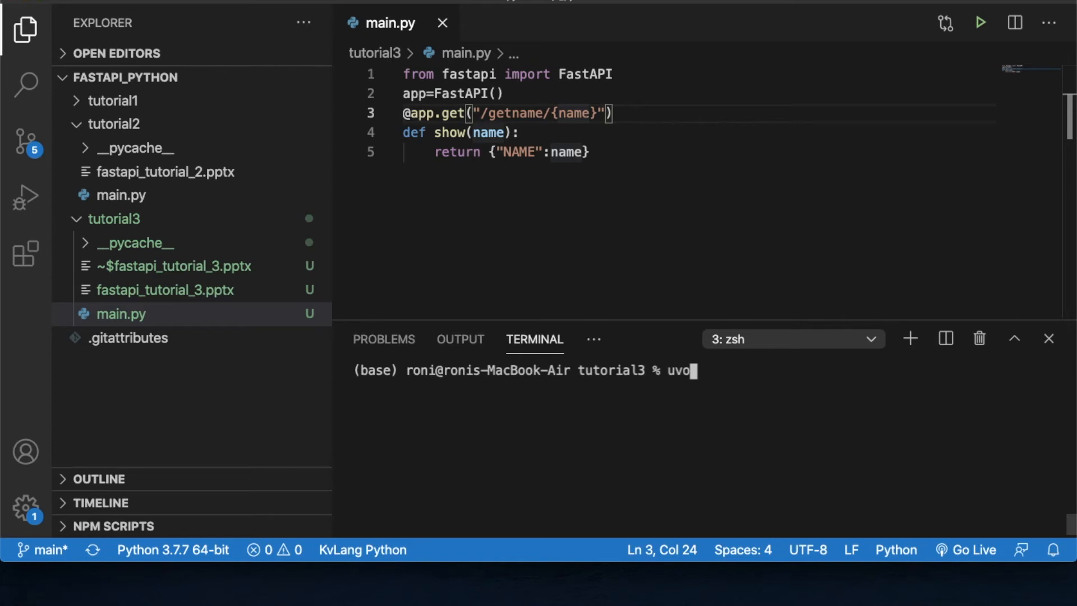
{"action": "type", "text": "icorn main"}
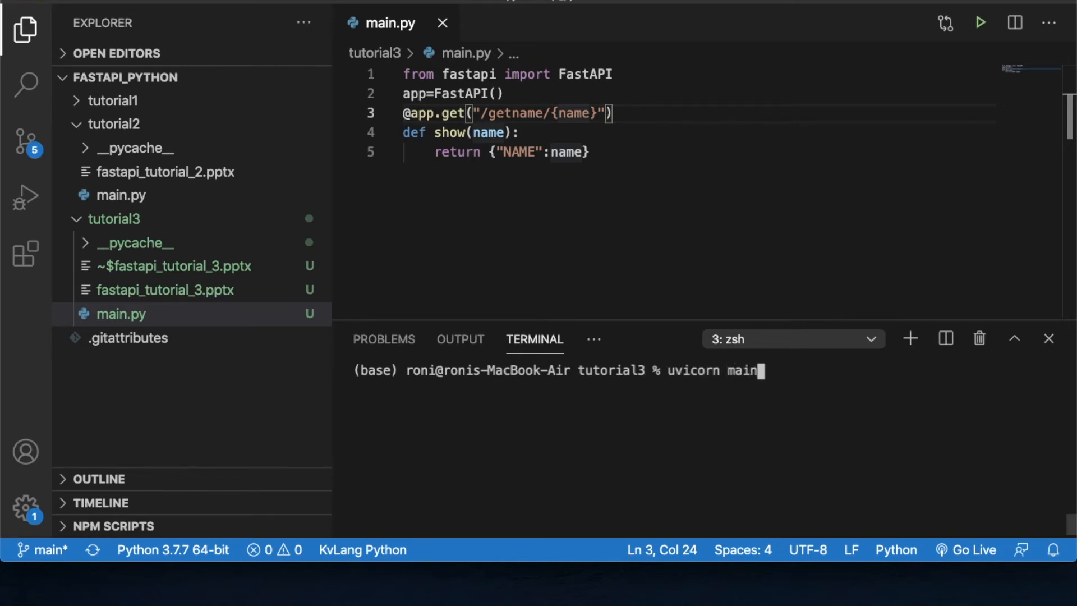
{"action": "type", "text": ":app --po"}
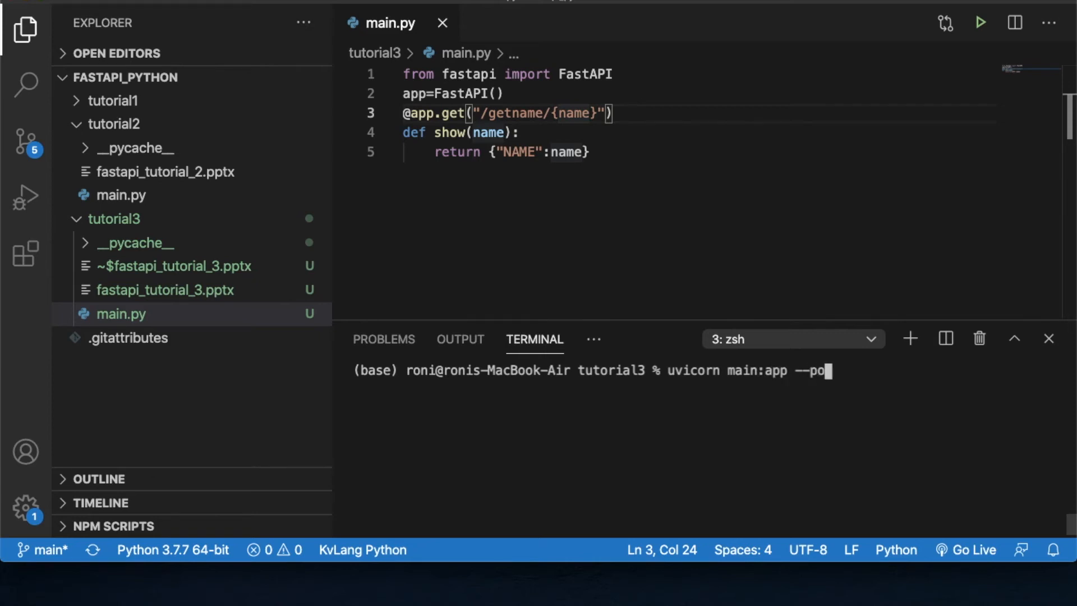
{"action": "type", "text": "rt 8700"}
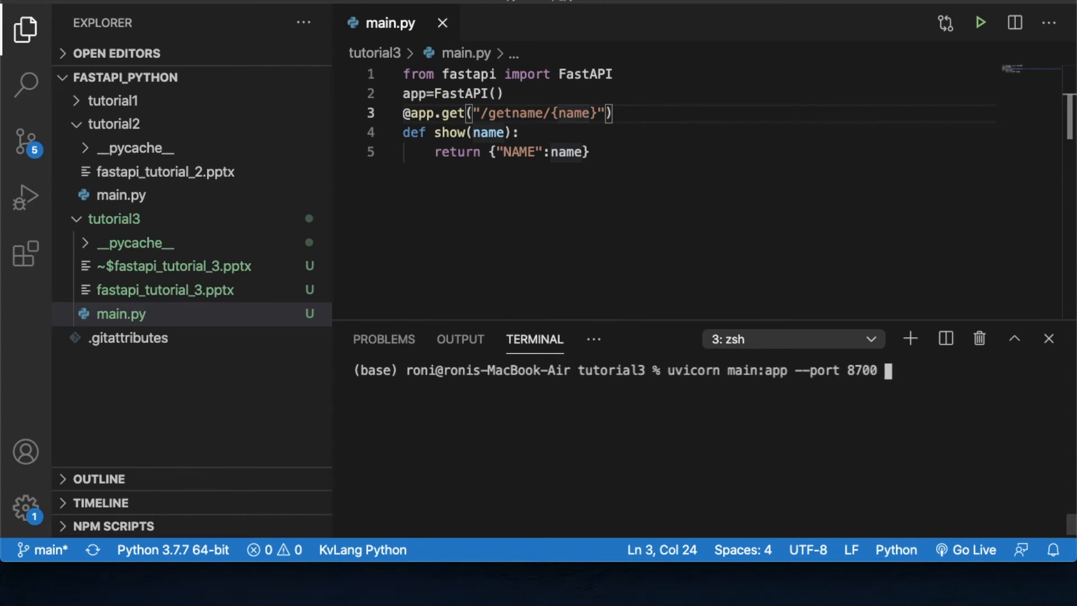
{"action": "type", "text": "--reload"}
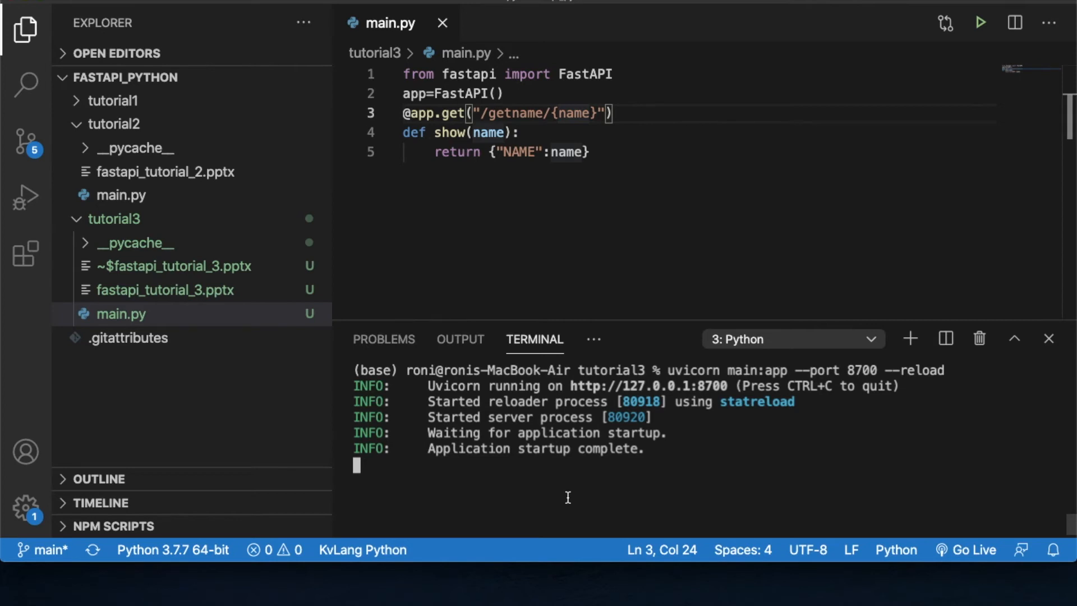
{"action": "mouse_move", "coordinate": [609, 331]}
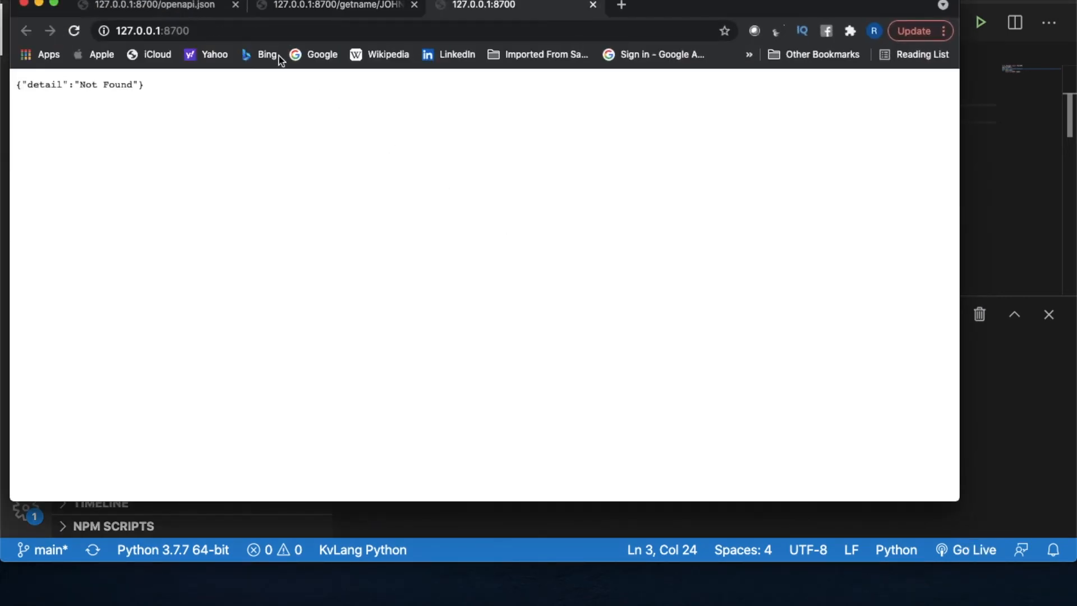
Request 127.0.0.1:8700/getname/RONI in Chrome
{"action": "left_click", "coordinate": [275, 30]}
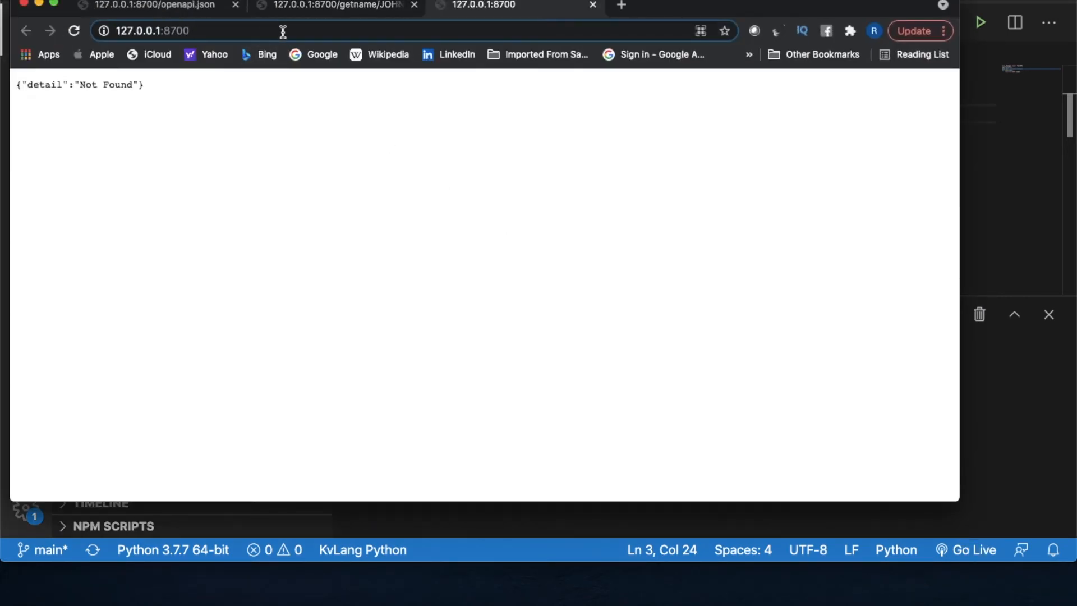
{"action": "type", "text": "/get"}
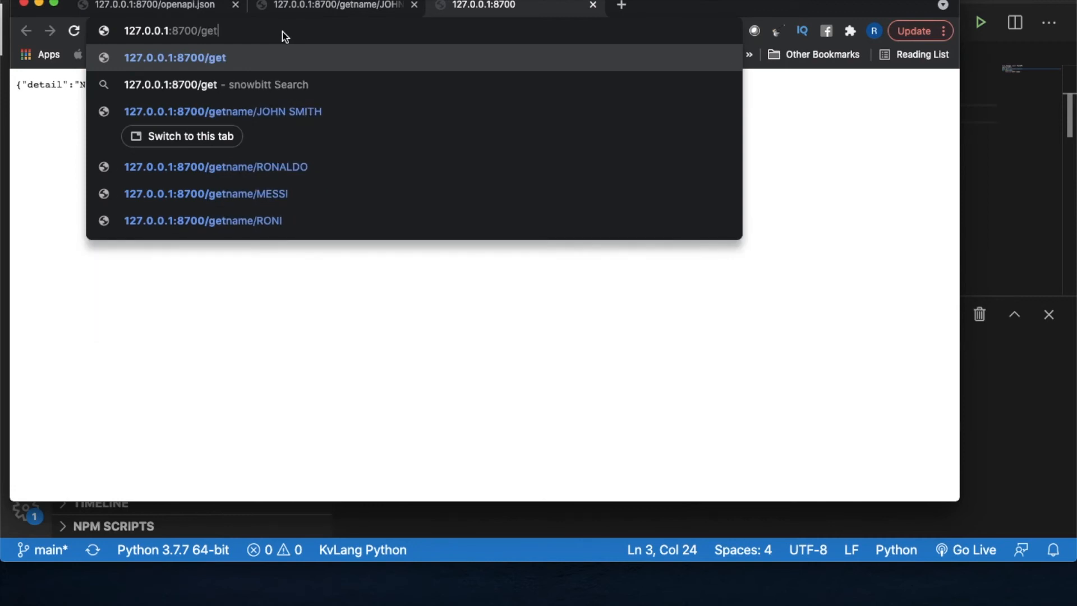
{"action": "type", "text": "name"}
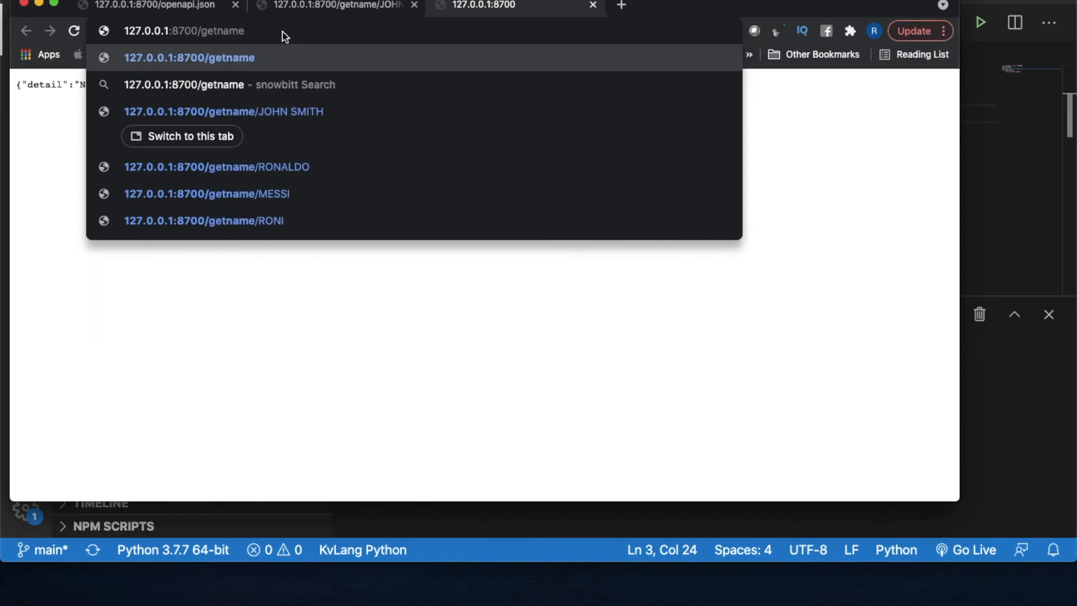
{"action": "type", "text": "/r"}
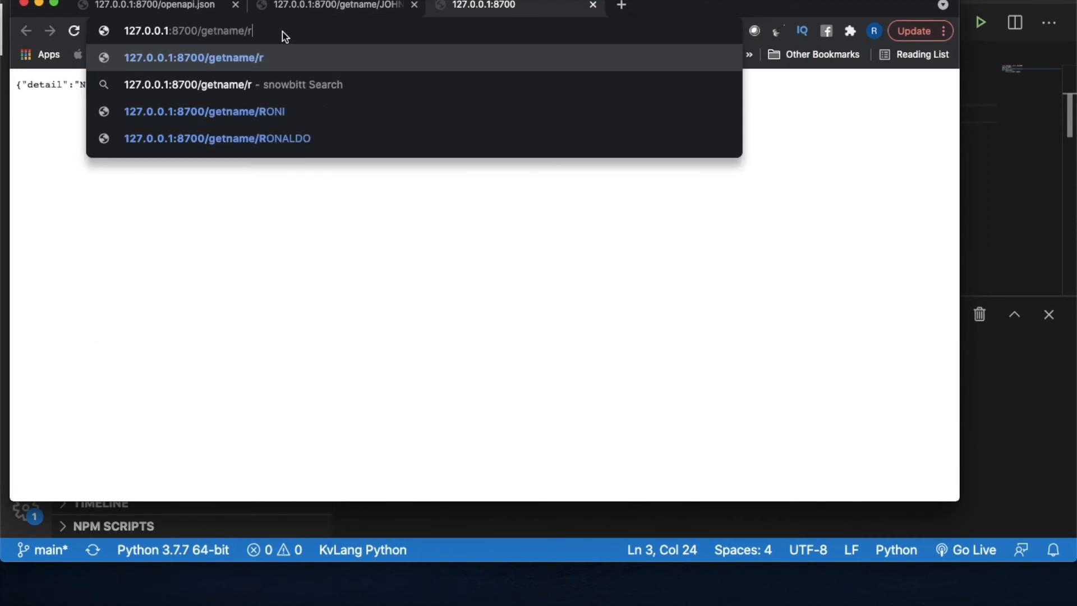
{"action": "type", "text": "ON"}
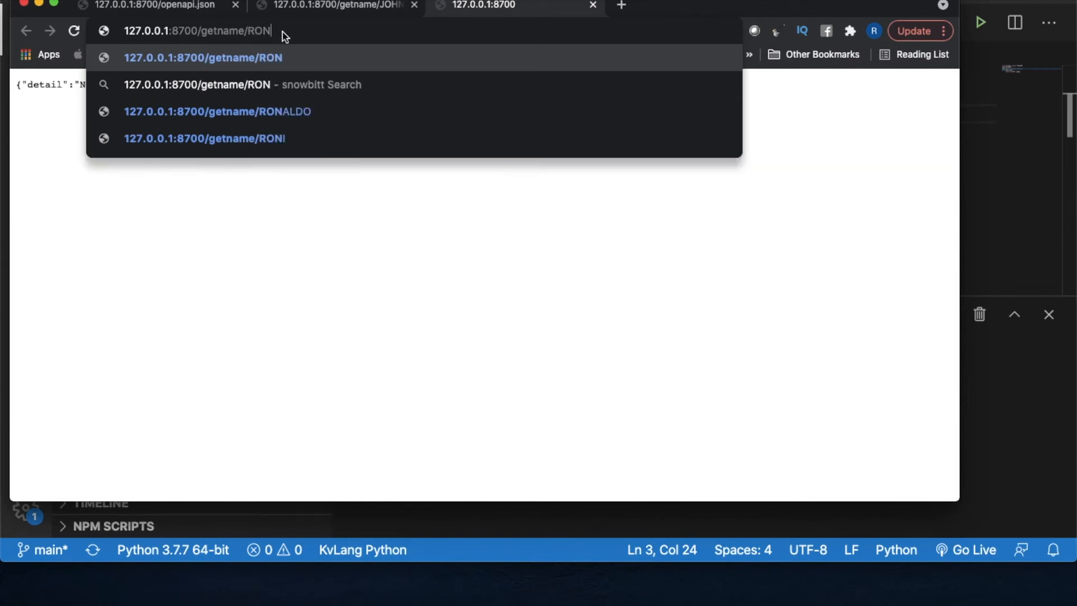
{"action": "key", "text": "Enter"}
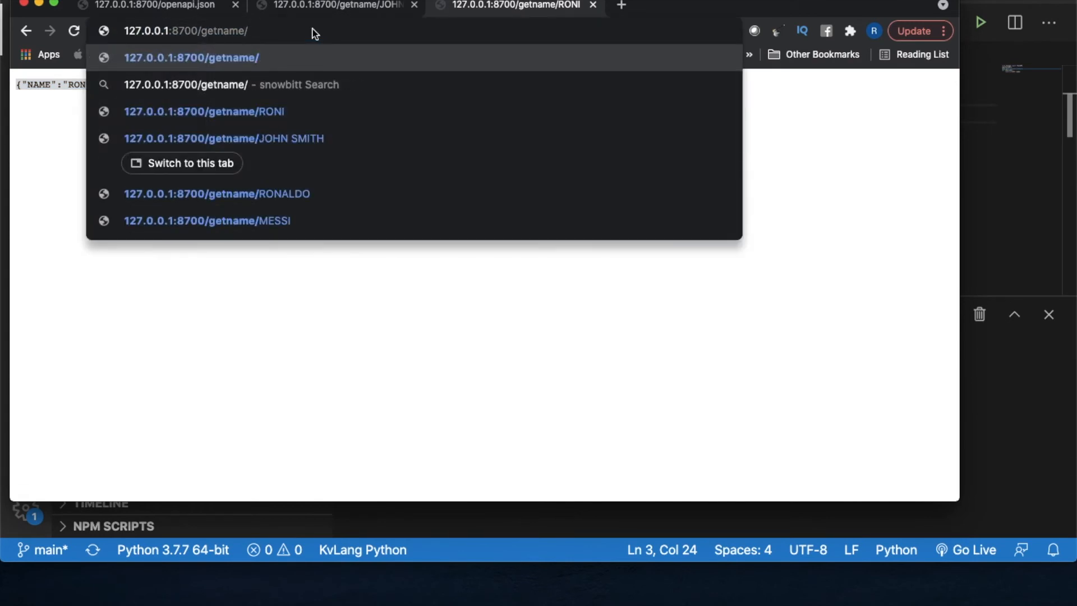
Request /getname/MESSI and /getname/RONALDO and check the returned names
{"action": "type", "text": "MESS"}
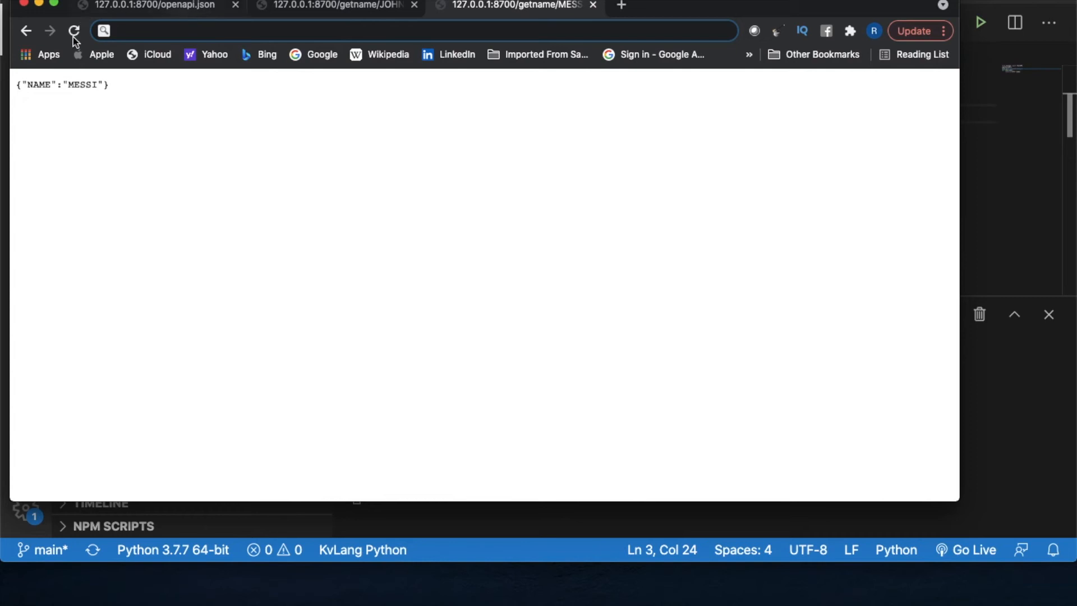
{"action": "left_click", "coordinate": [413, 30]}
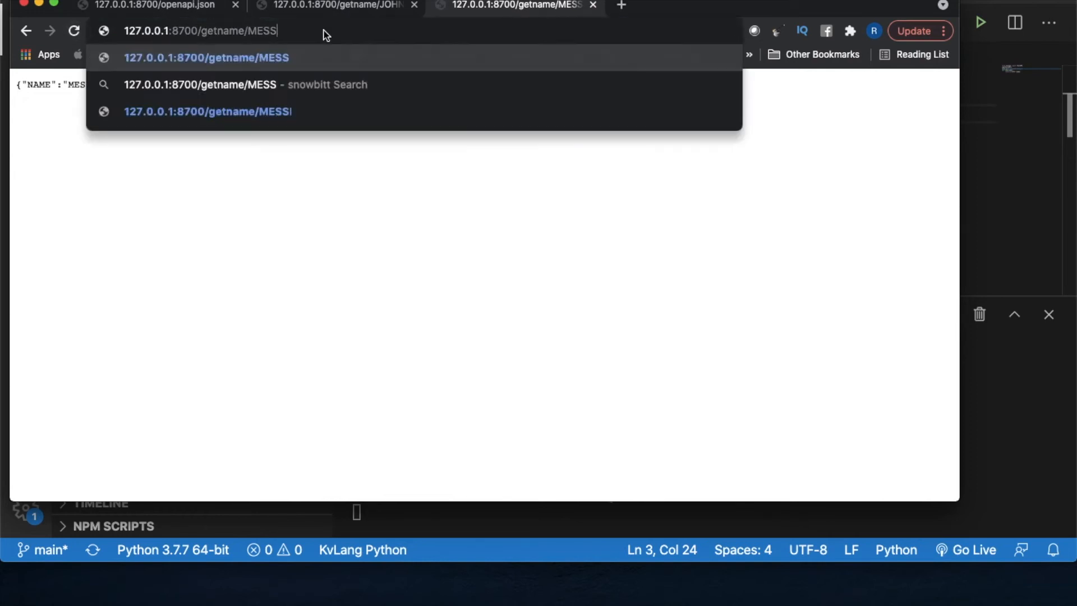
{"action": "type", "text": "I"}
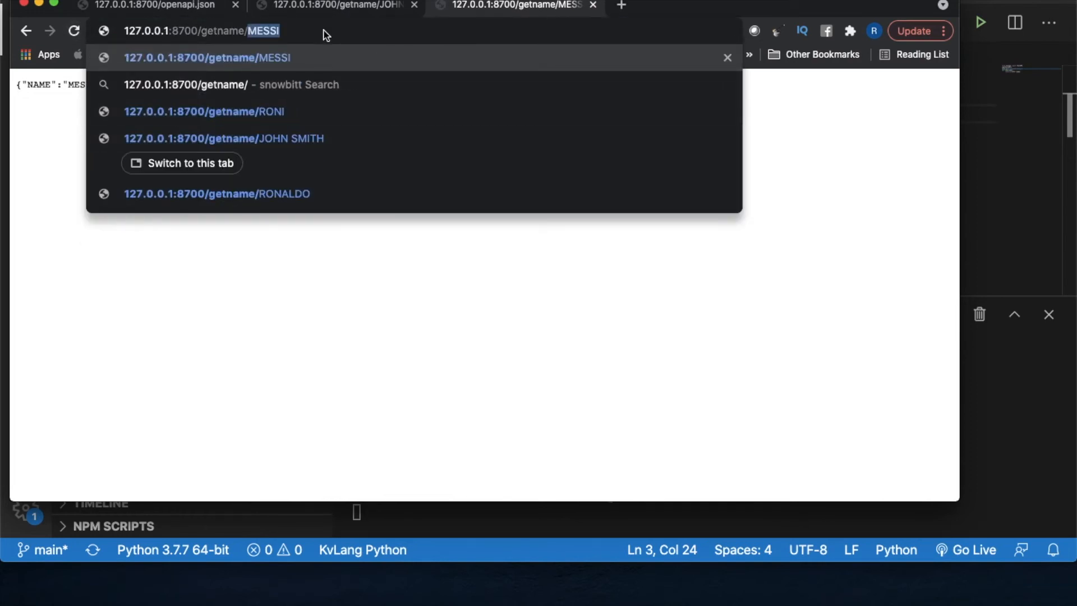
{"action": "type", "text": "RONAL"}
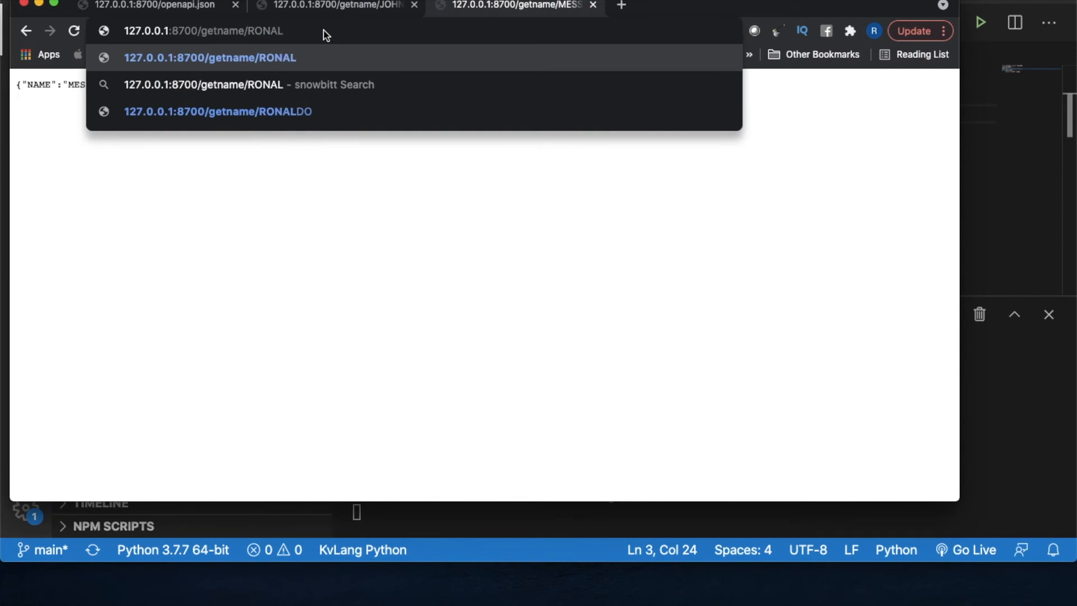
{"action": "left_click", "coordinate": [217, 111]}
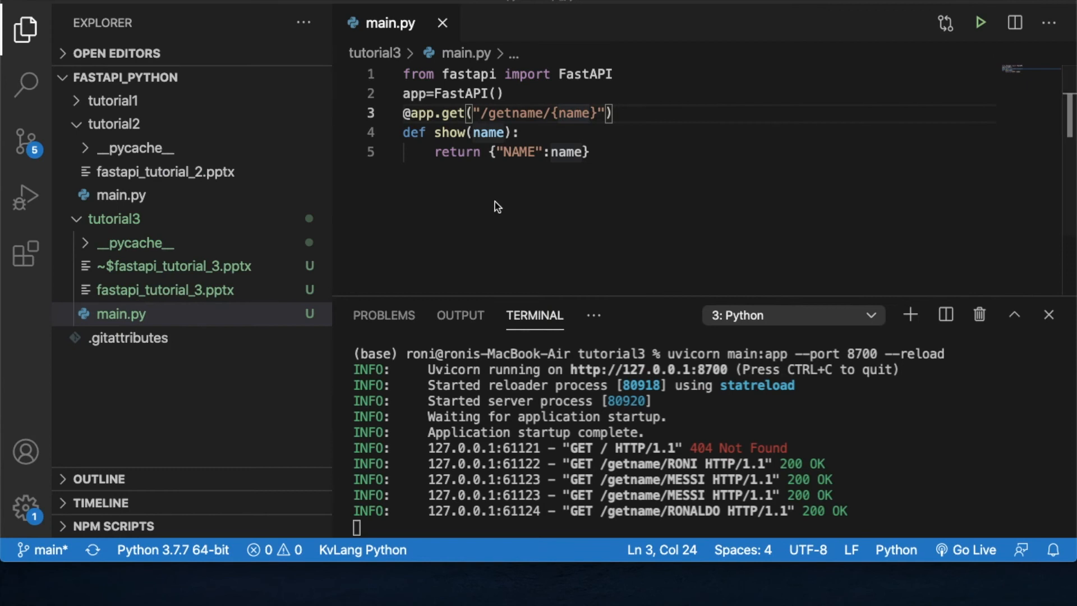
{"action": "mouse_move", "coordinate": [604, 159]}
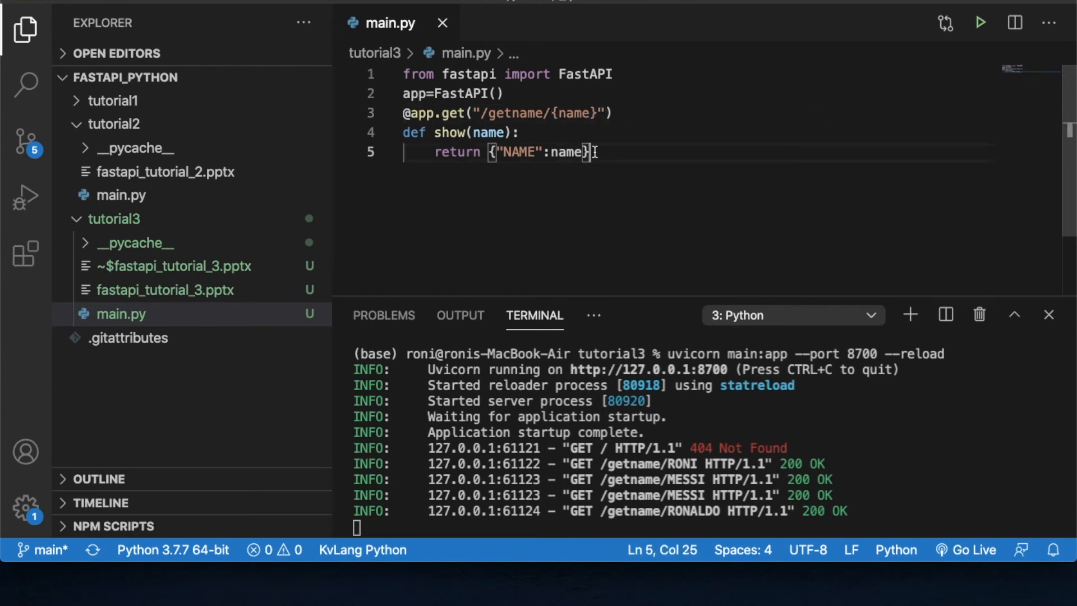
Inspect the name parameter and return value, then copy the main.py code
{"action": "double_click", "coordinate": [566, 152]}
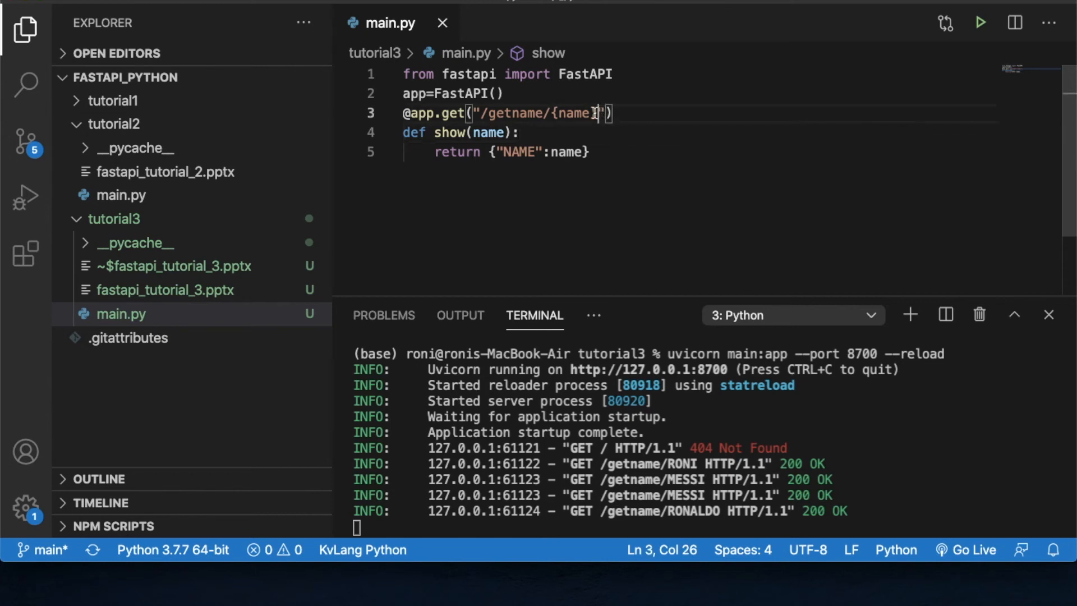
{"action": "double_click", "coordinate": [574, 113]}
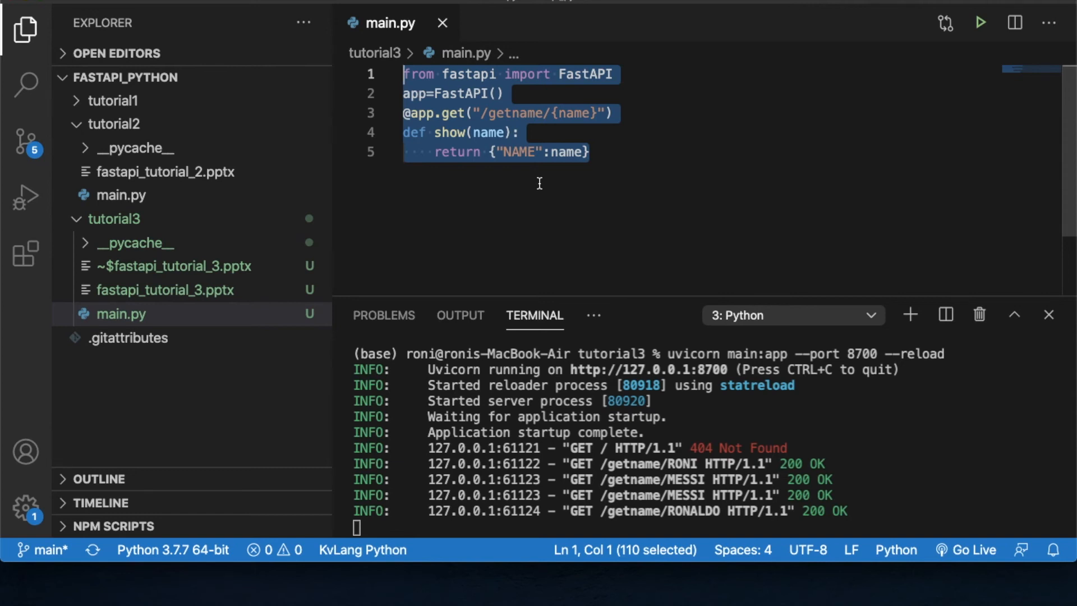
{"action": "right_click", "coordinate": [539, 144]}
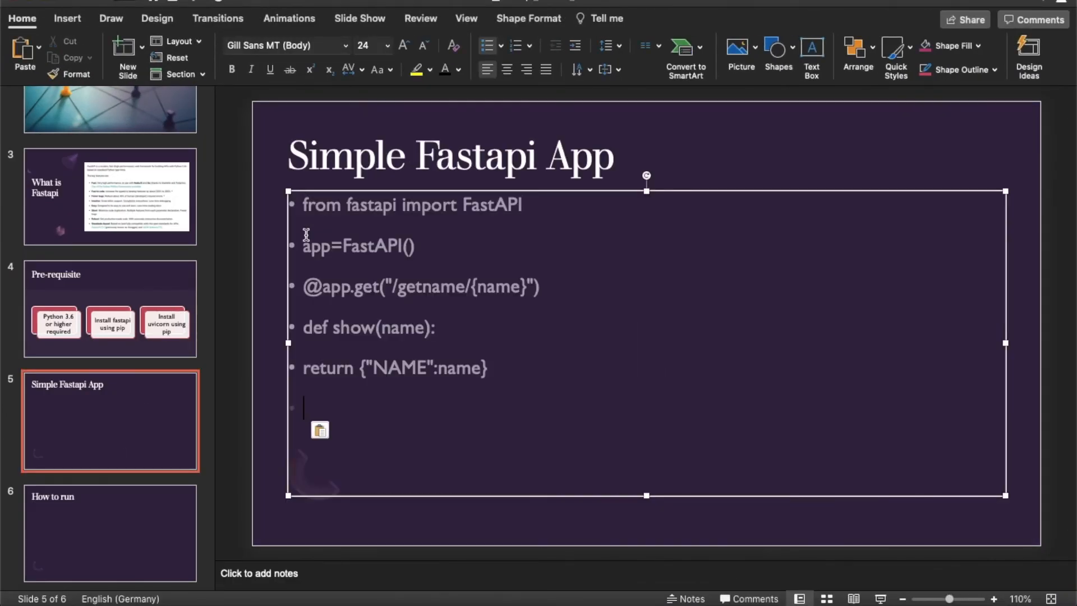
Type 'uvicorn' as the first bullet on the How to run slide
{"action": "left_click", "coordinate": [110, 533]}
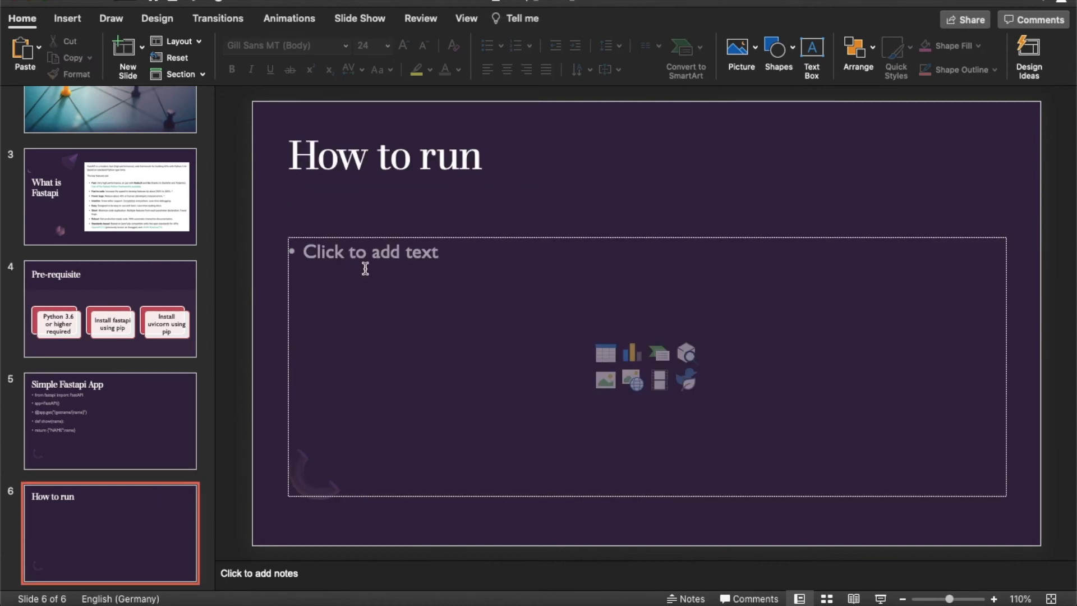
{"action": "type", "text": "UN"}
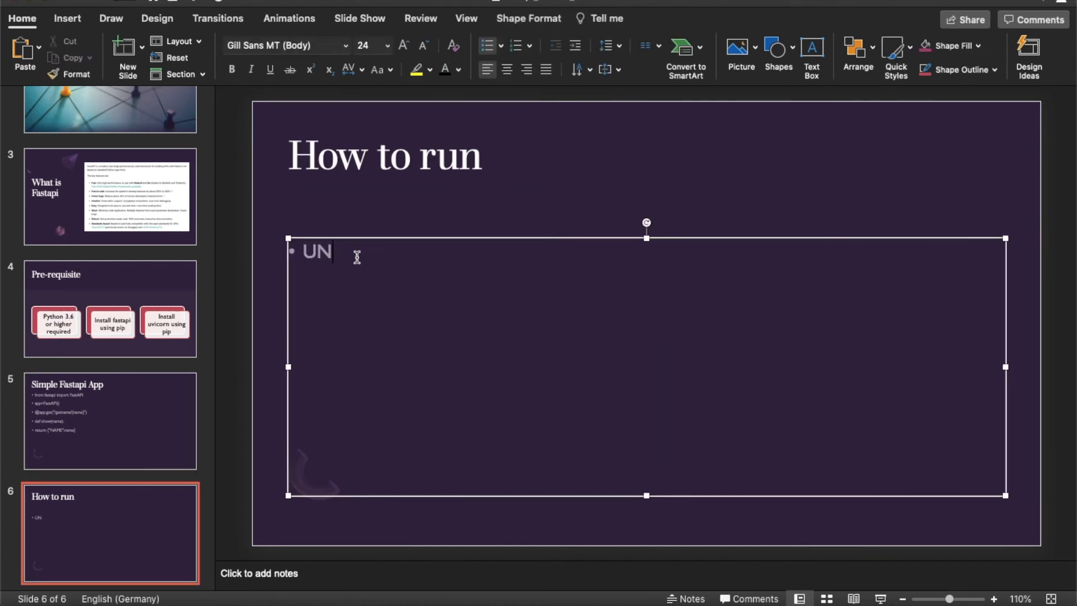
{"action": "type", "text": "uv"}
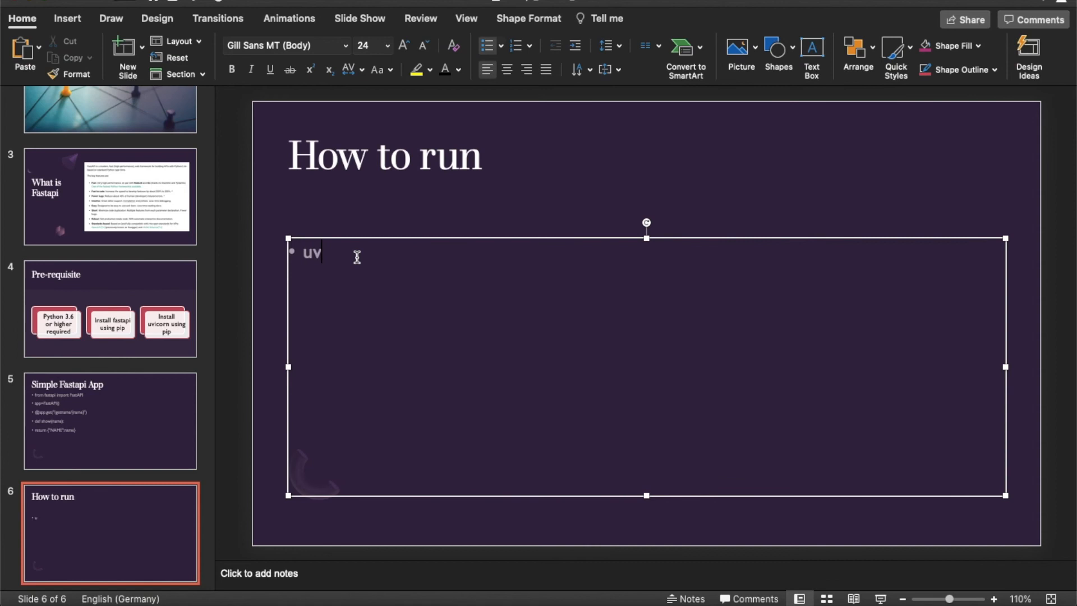
{"action": "type", "text": "icorn"}
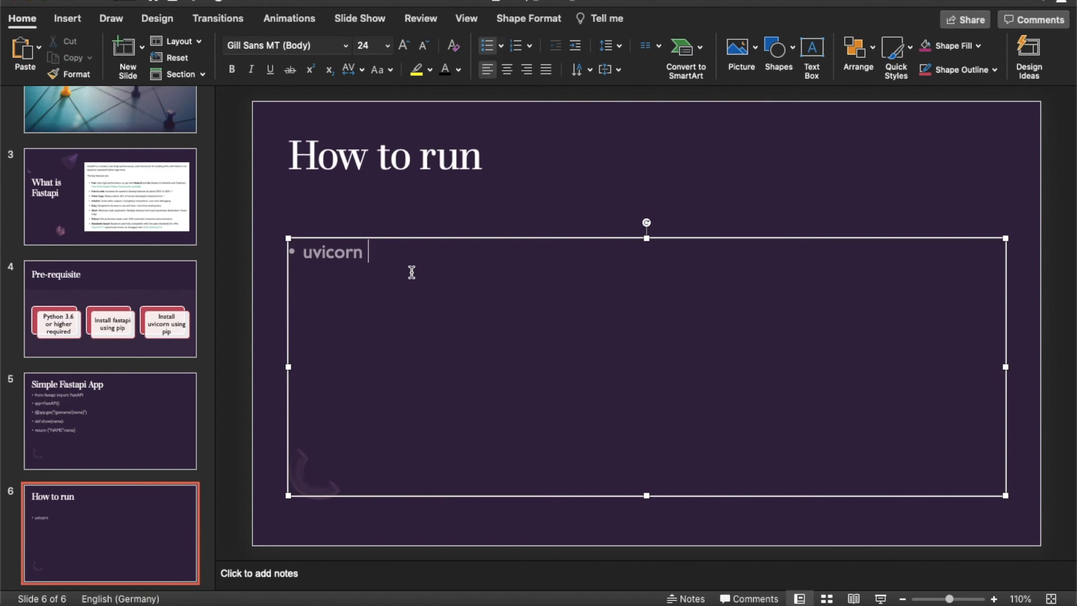
Complete the bullet with 'main:app --port 8700 --reload'
{"action": "type", "text": "m"}
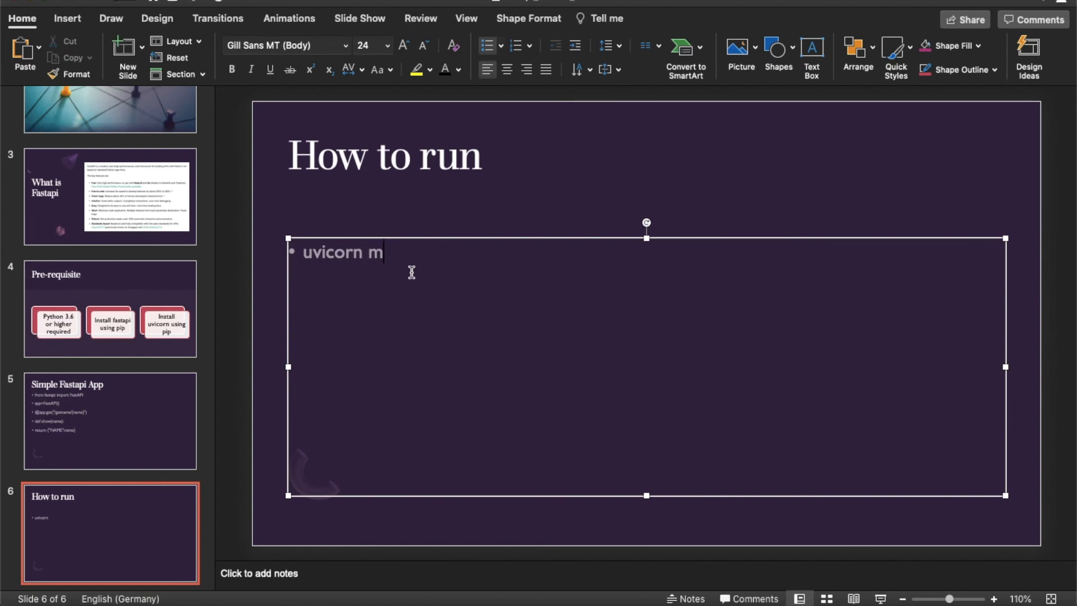
{"action": "type", "text": "ain"}
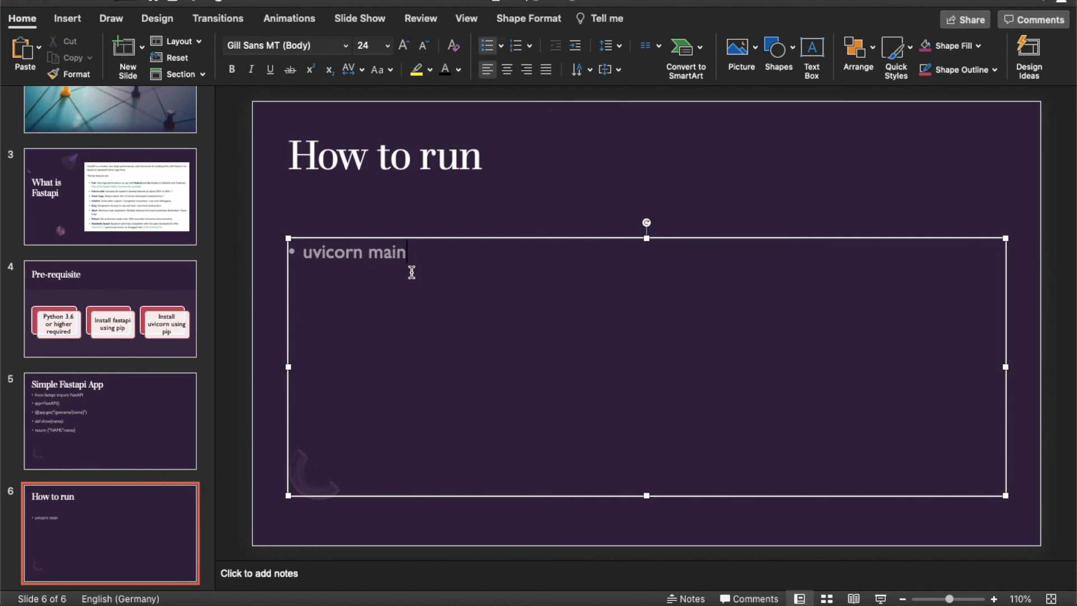
{"action": "type", "text": ":app"}
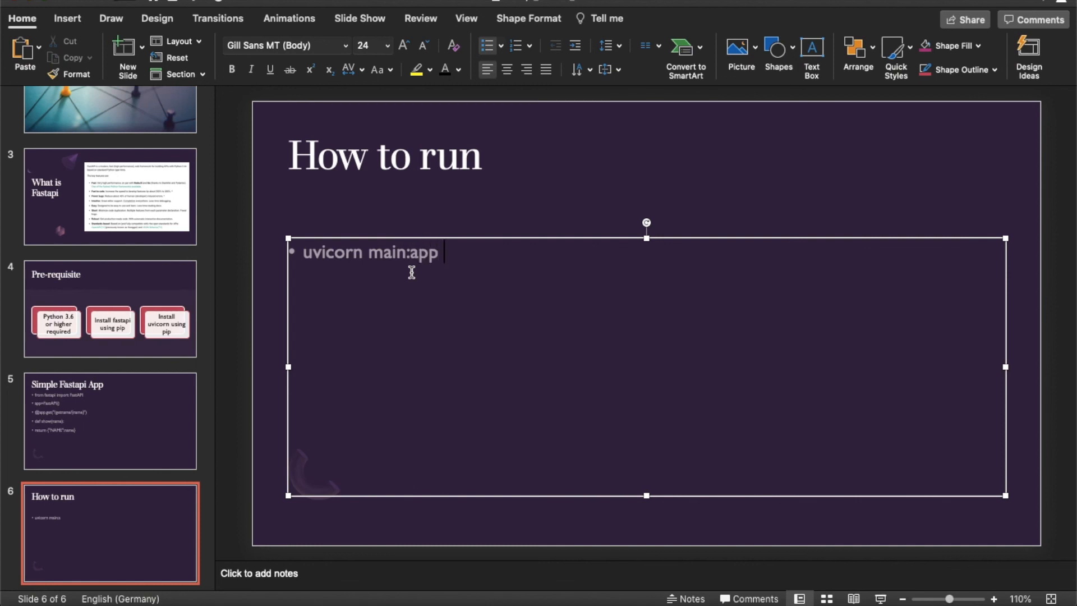
{"action": "type", "text": "--p"}
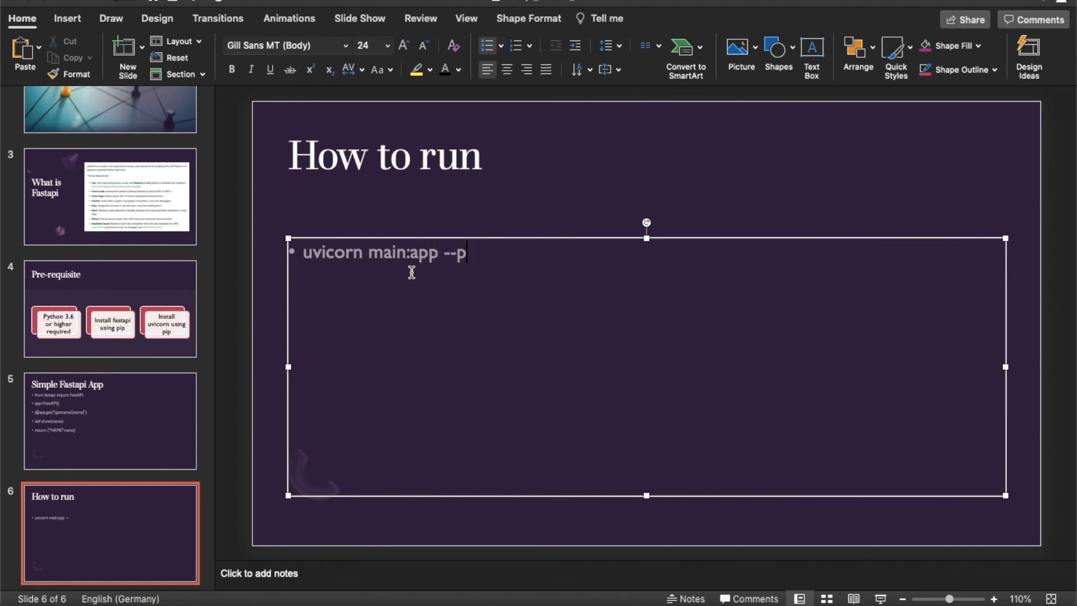
{"action": "type", "text": "ort"}
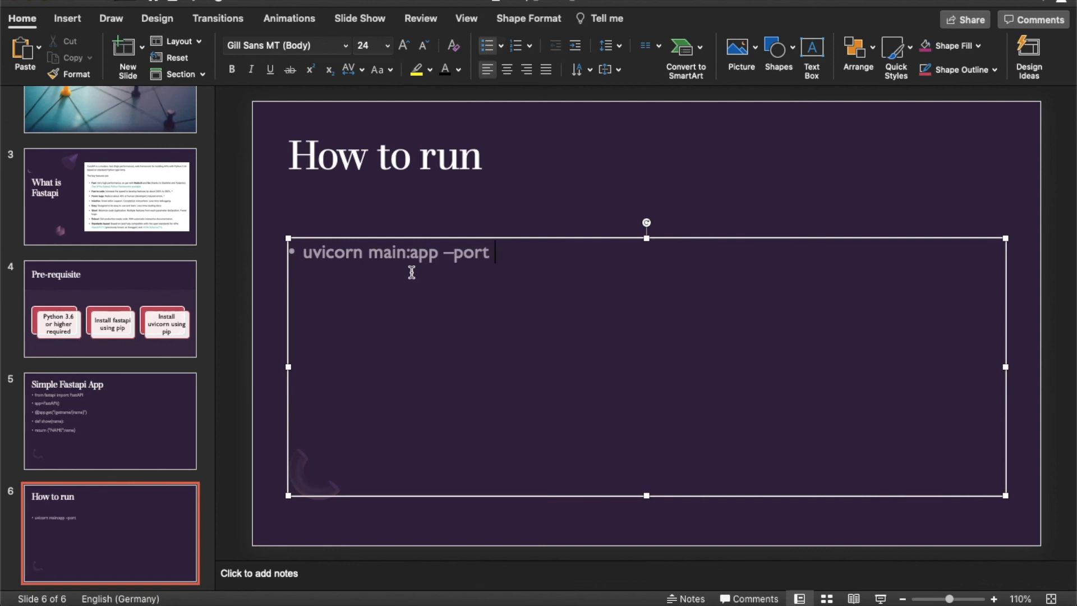
{"action": "type", "text": "8700 r"}
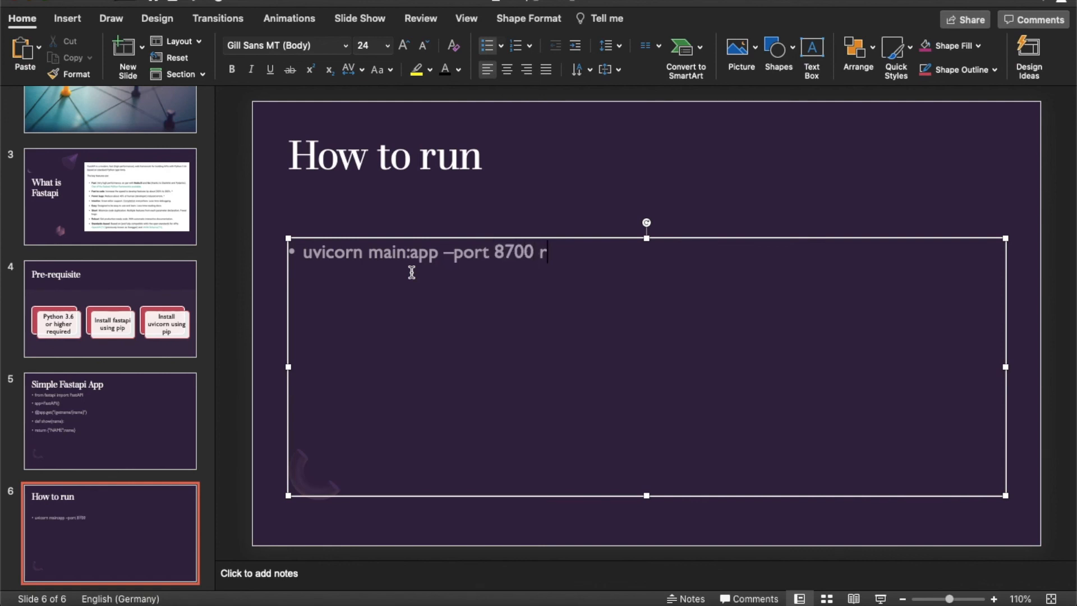
{"action": "type", "text": "-relo"}
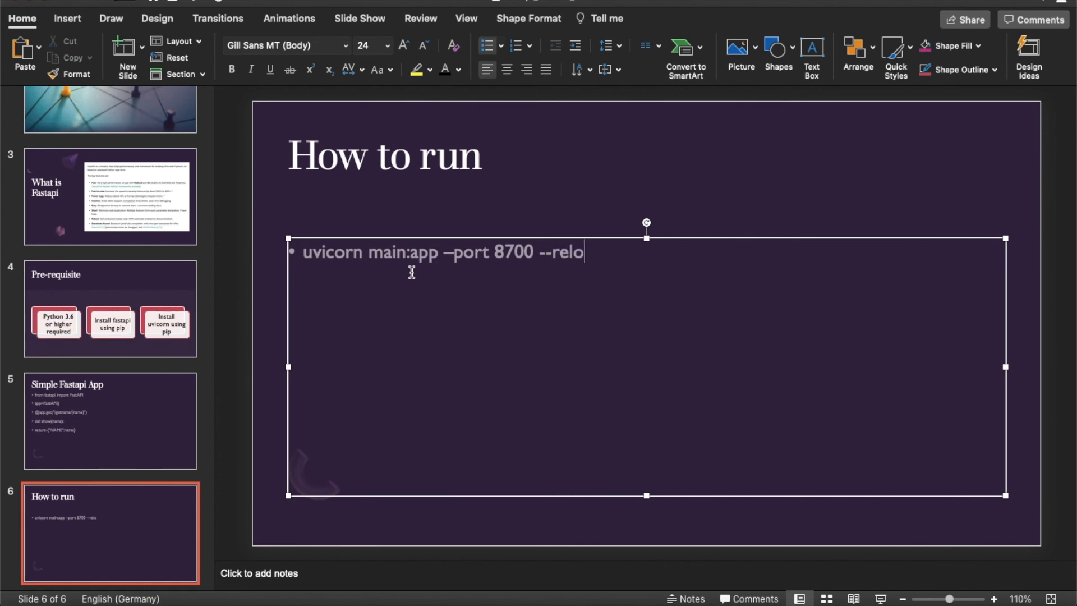
{"action": "type", "text": "ad"}
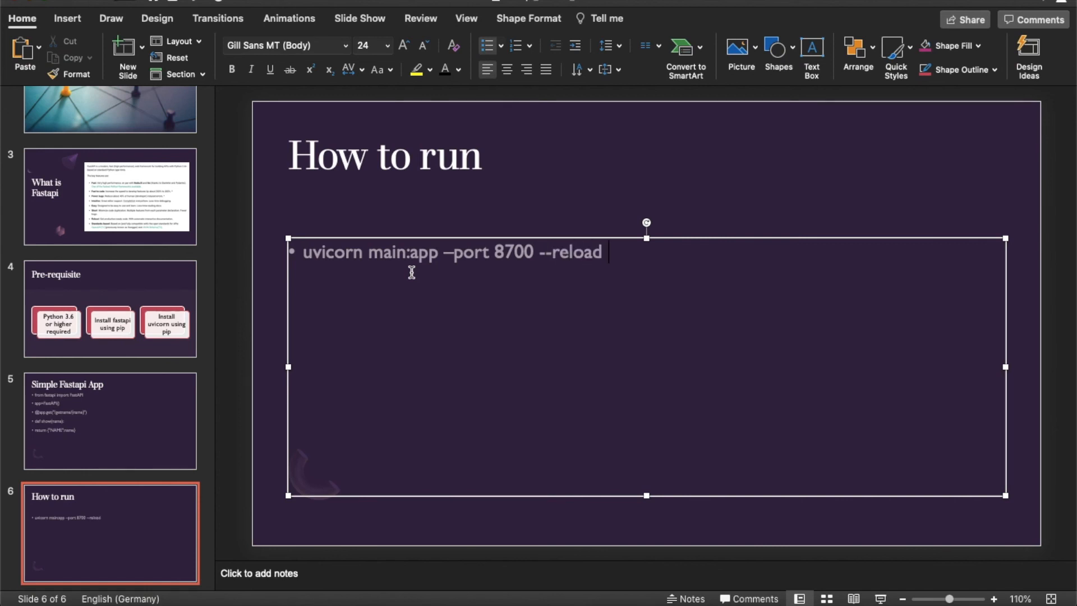
{"action": "mouse_move", "coordinate": [691, 271]}
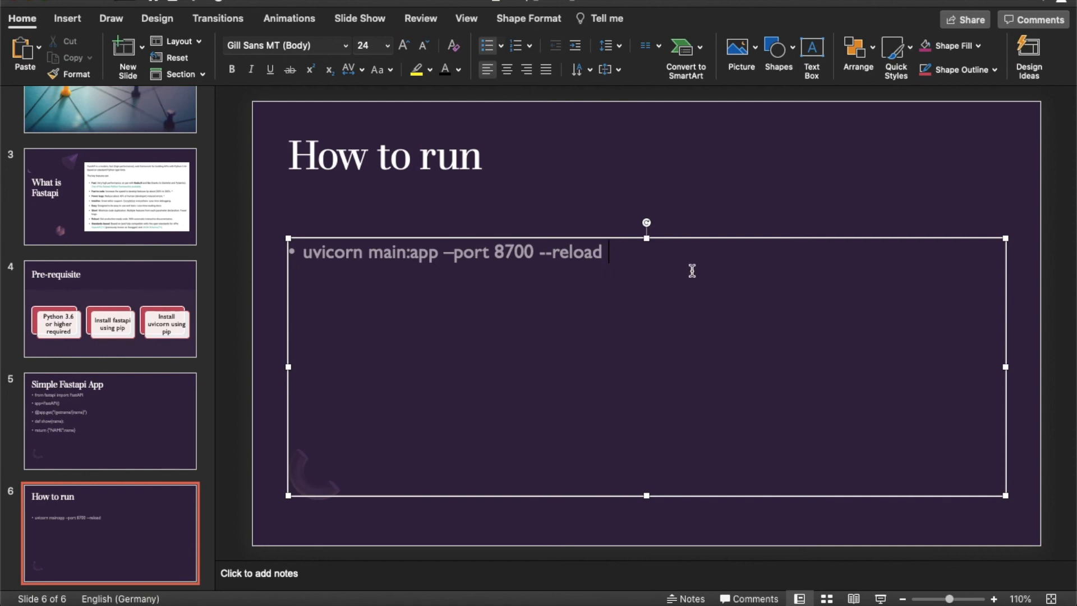
{"action": "mouse_move", "coordinate": [637, 254]}
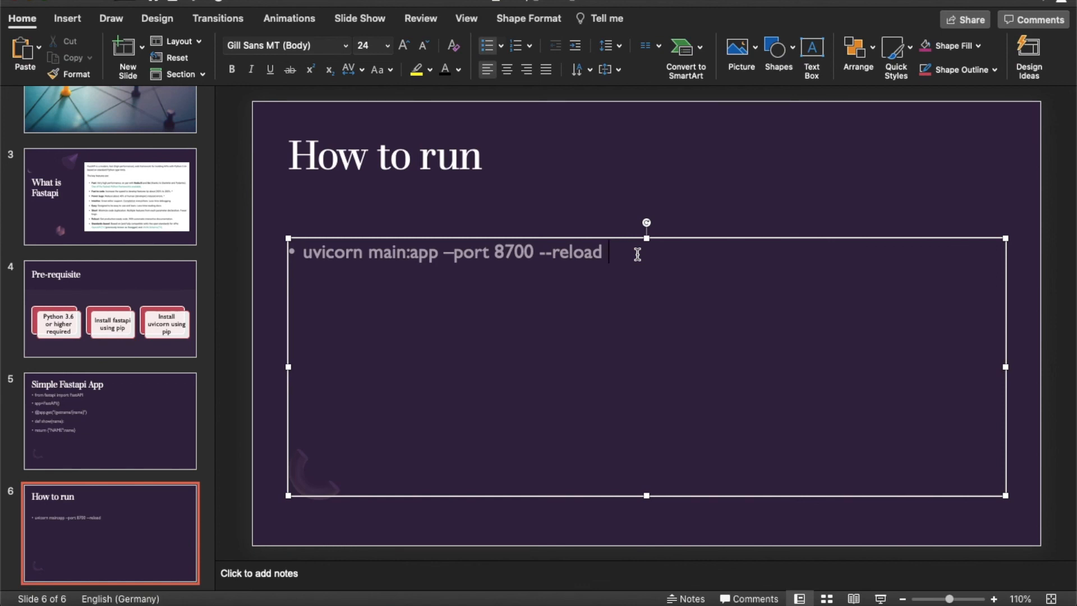
{"action": "mouse_move", "coordinate": [637, 258]}
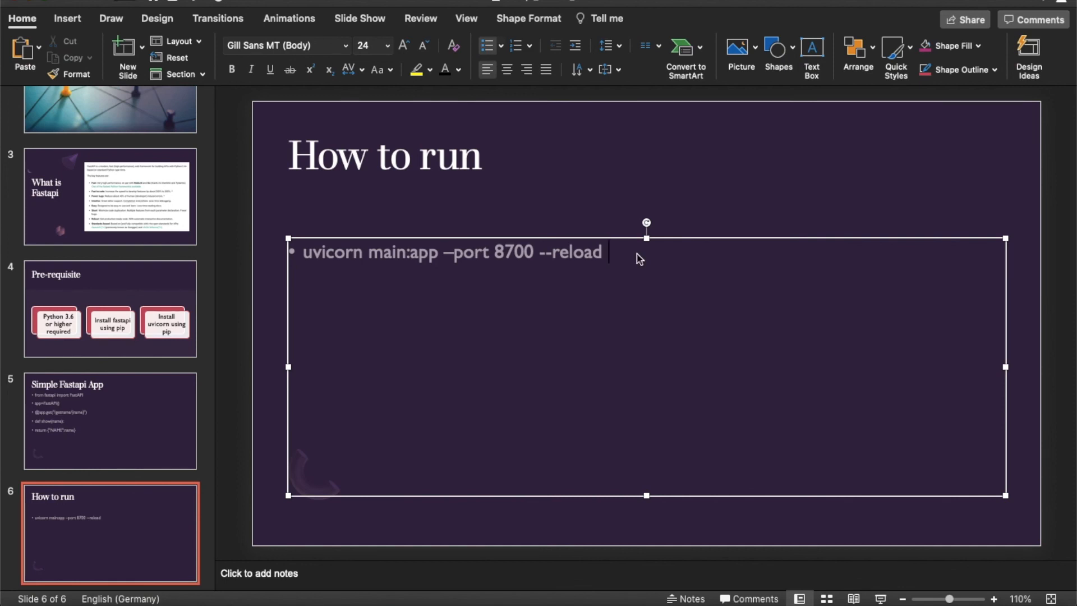
{"action": "mouse_move", "coordinate": [680, 205]}
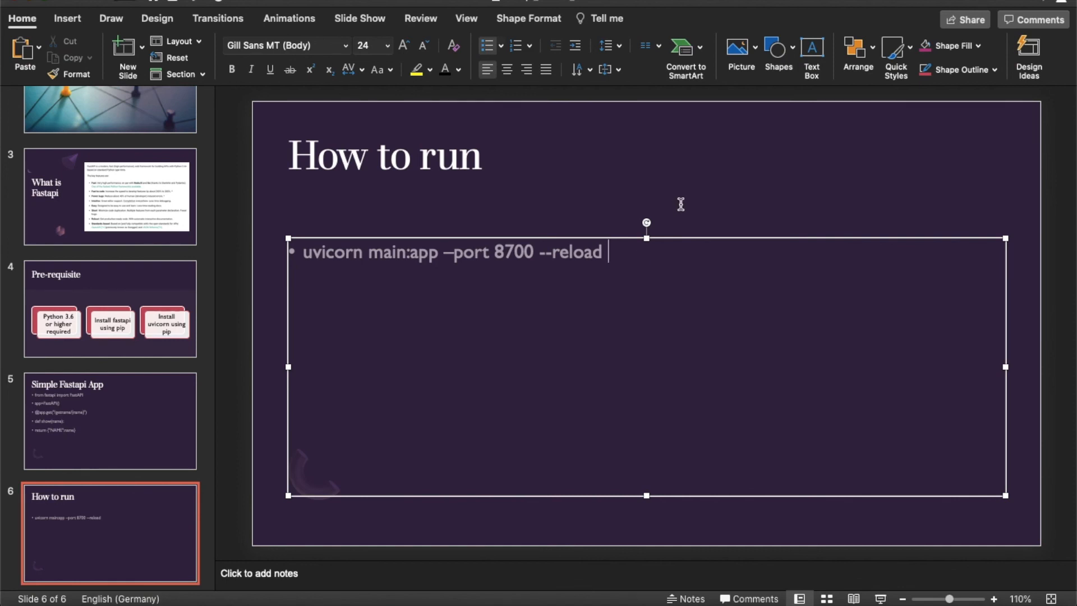